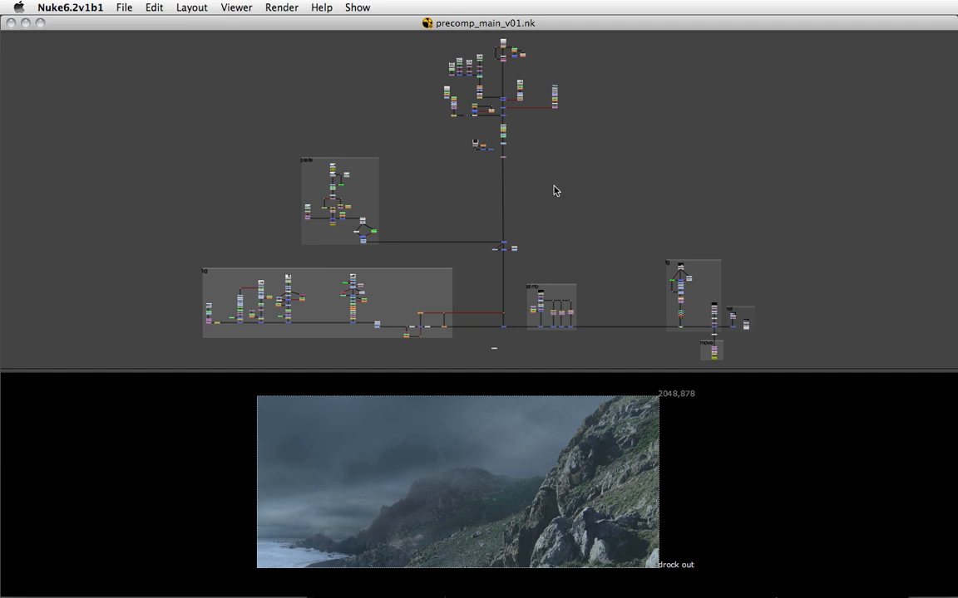
pyautogui.moveTo(535, 243)
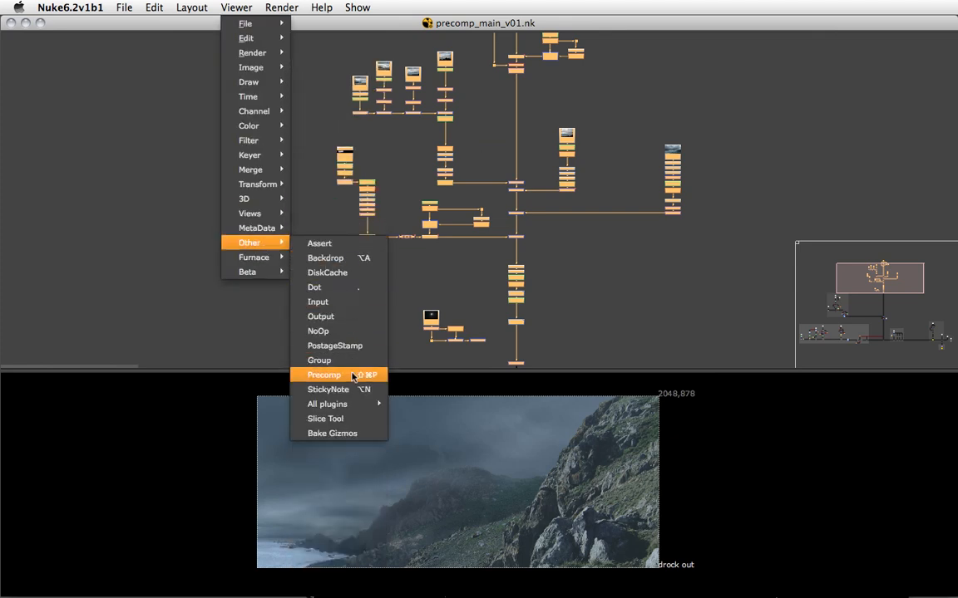
# - Create a precomp from the selected nodes and add 'sky' to its script path
pyautogui.click(324, 375)
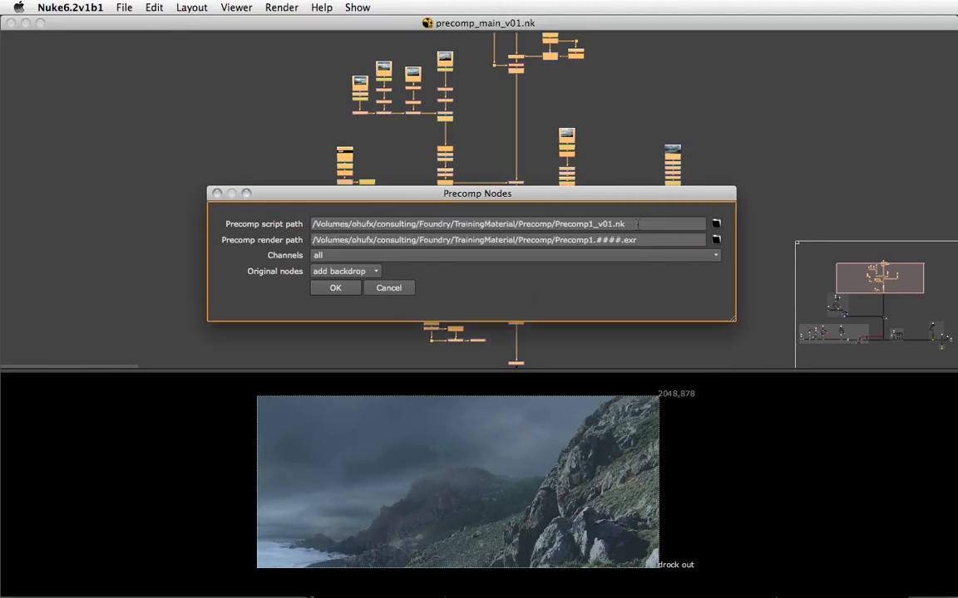
pyautogui.doubleClick(619, 240)
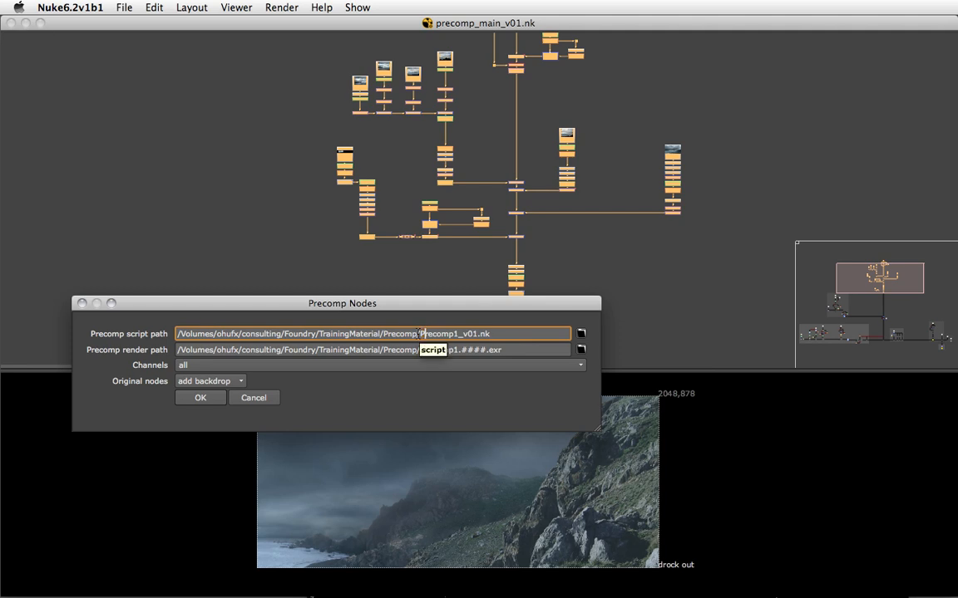
pyautogui.write('sky')
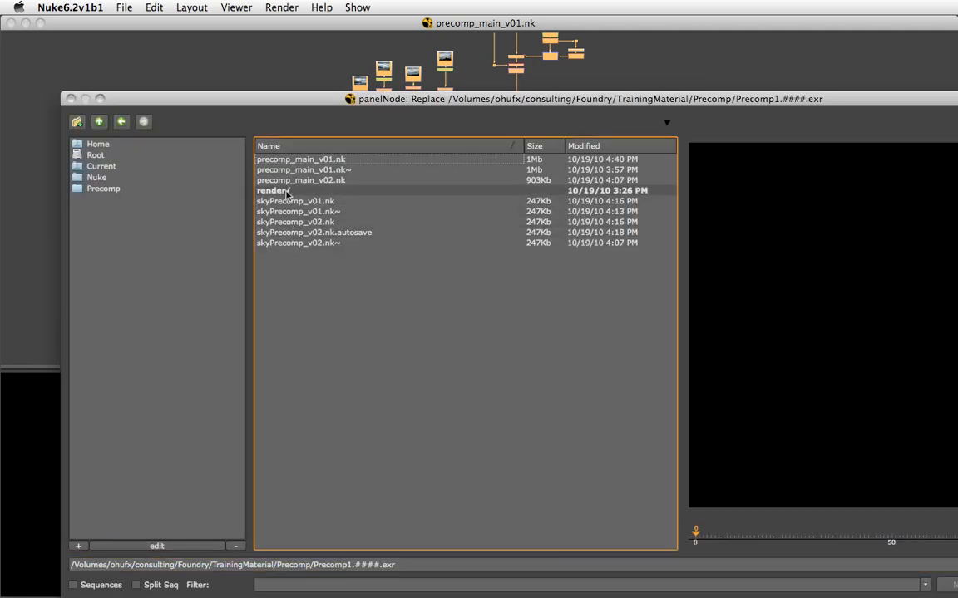
# - Set the precomp render path to render/skyPrecomp_v01.####.exr
pyautogui.doubleClick(272, 191)
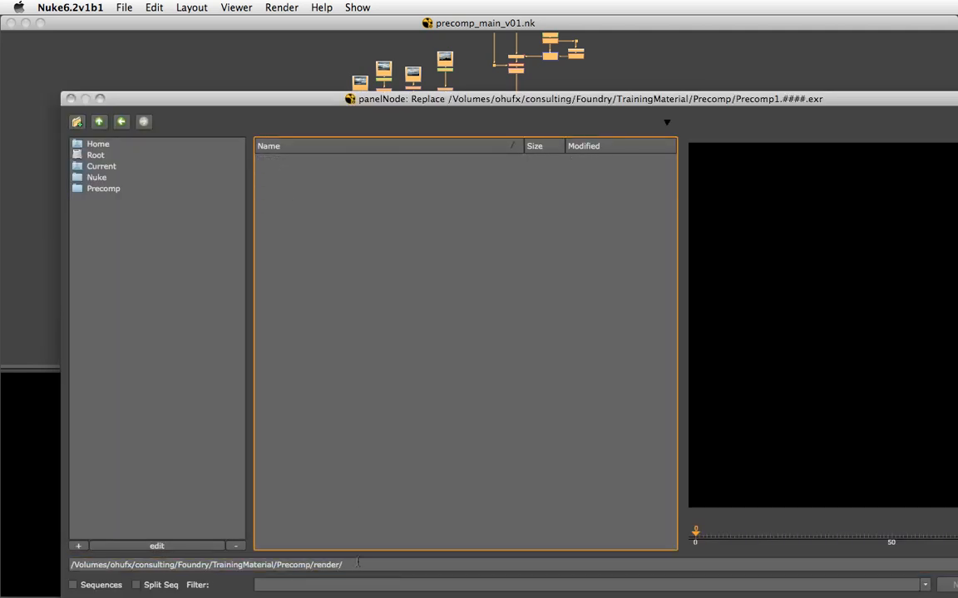
pyautogui.write('s')
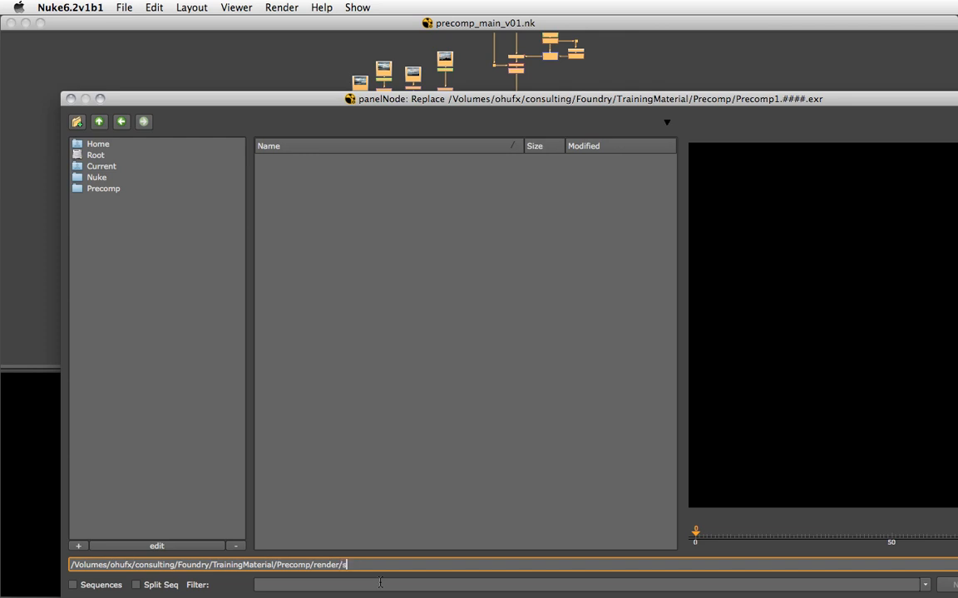
pyautogui.write('kyPrecomp')
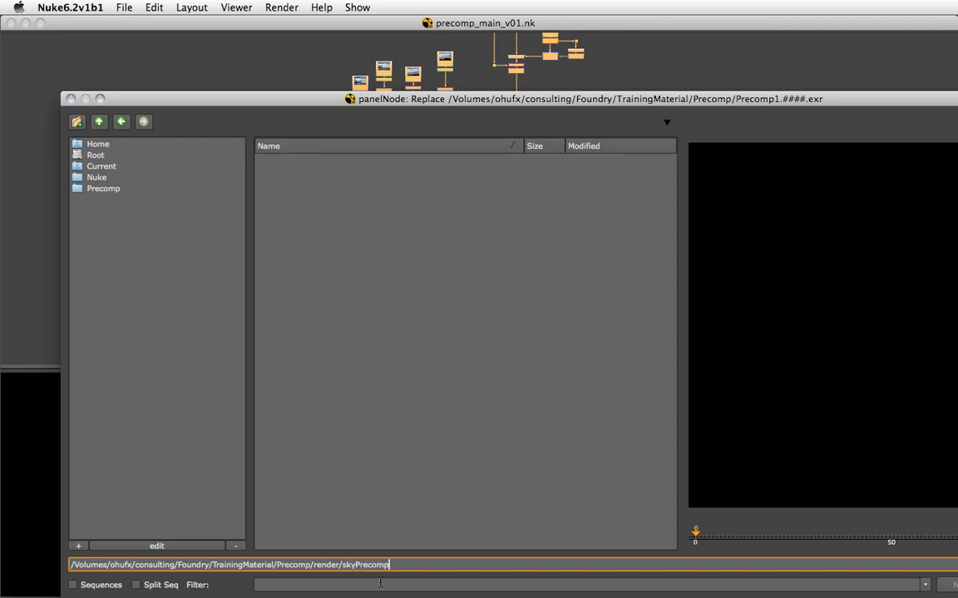
pyautogui.write('_v01.#')
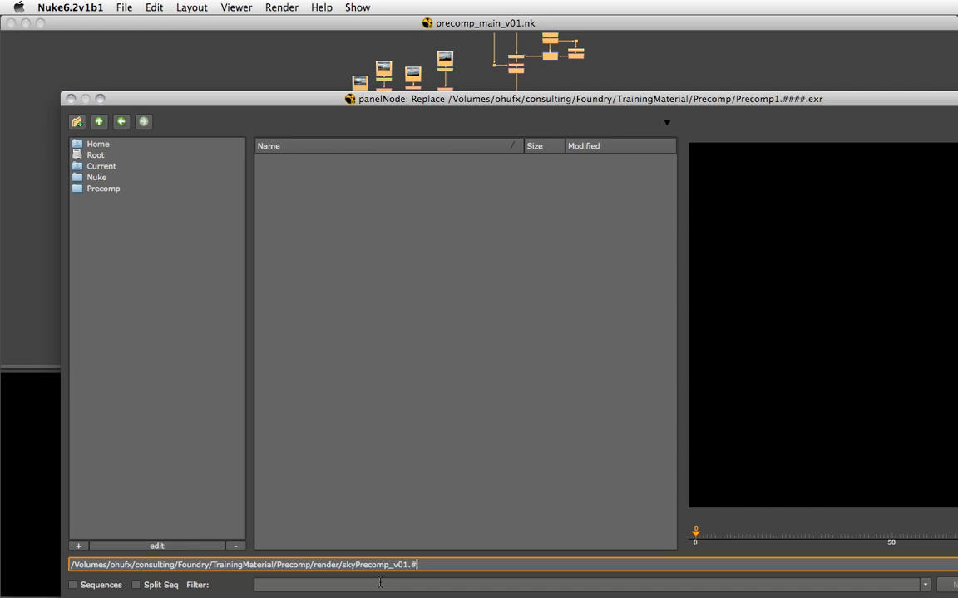
pyautogui.write('###.exr')
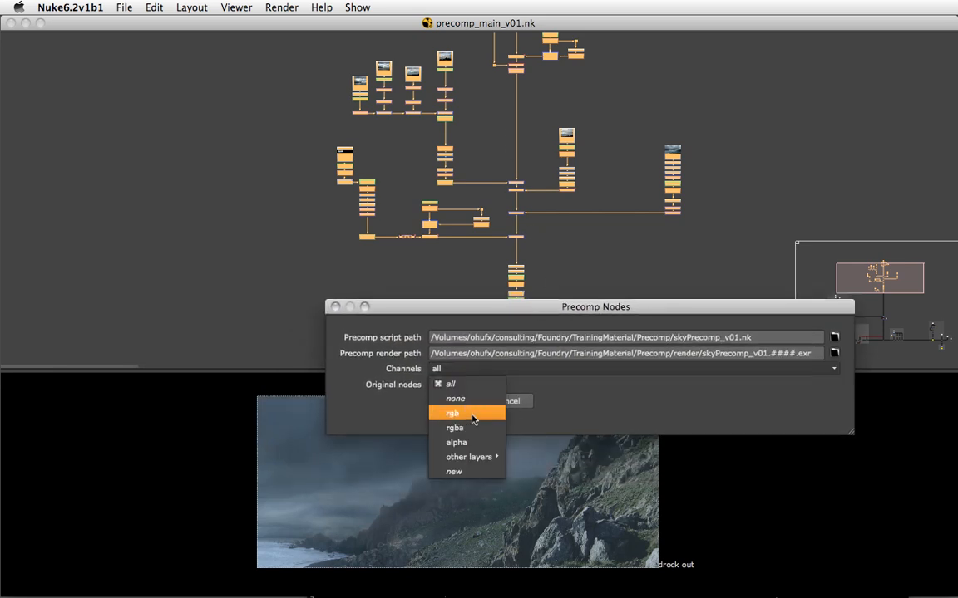
# - Limit channels to rgb, set original nodes to delete, and confirm
pyautogui.click(452, 413)
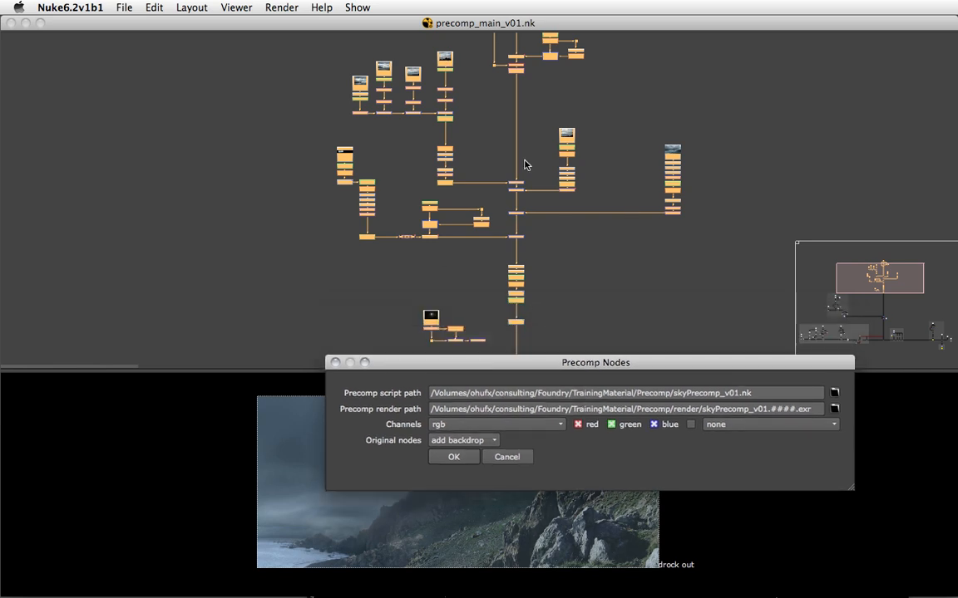
pyautogui.click(463, 441)
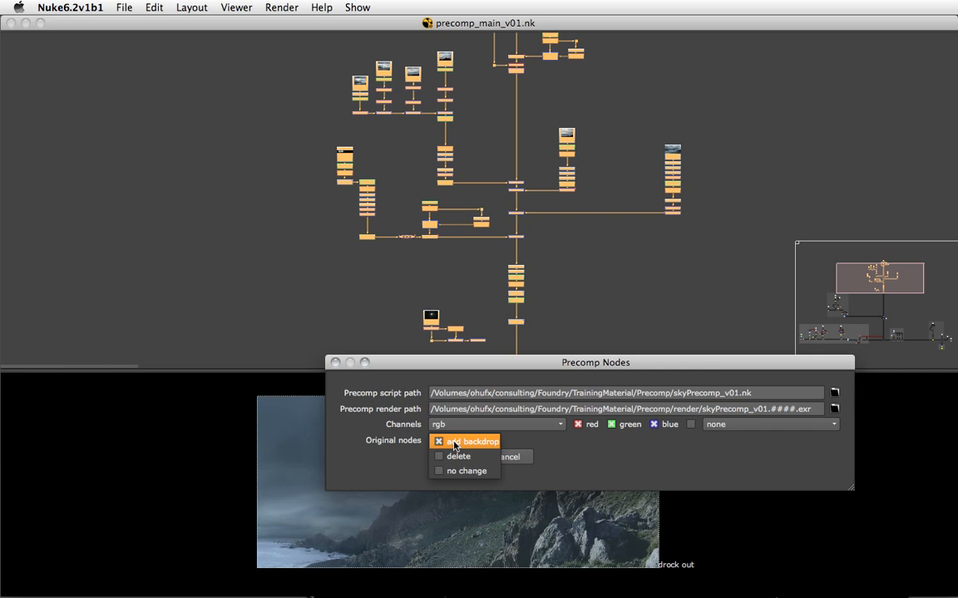
pyautogui.moveTo(465, 471)
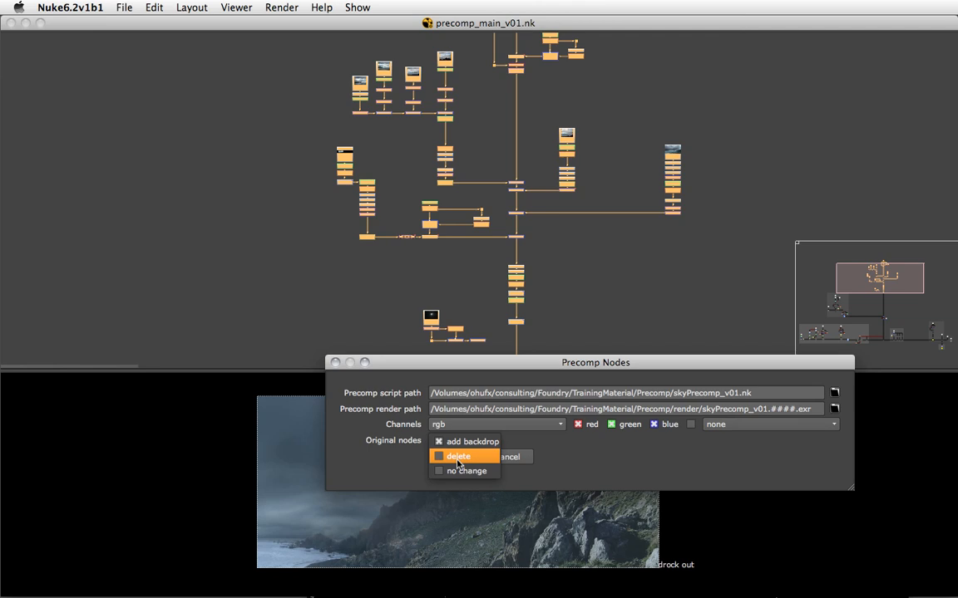
pyautogui.click(457, 456)
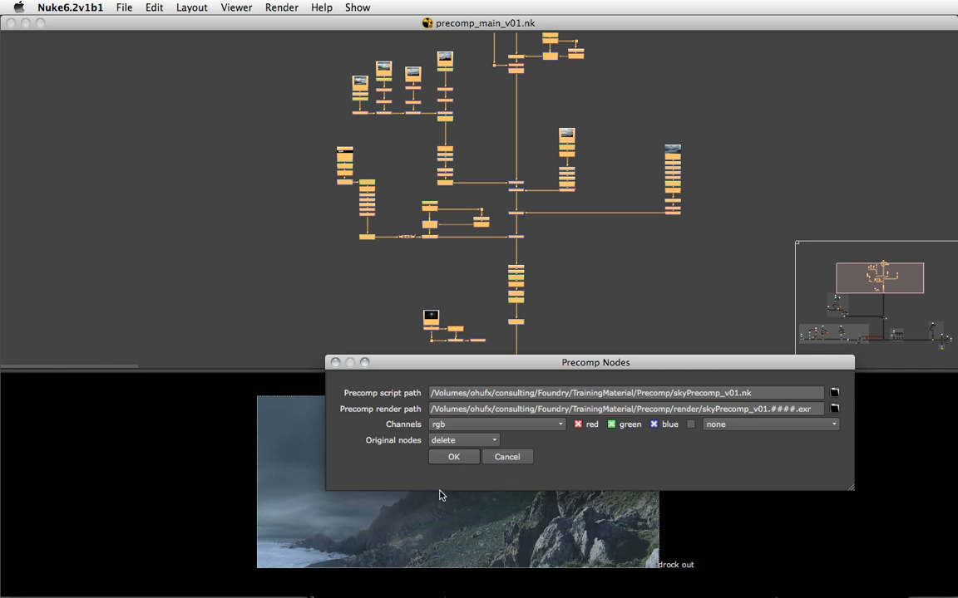
pyautogui.click(453, 456)
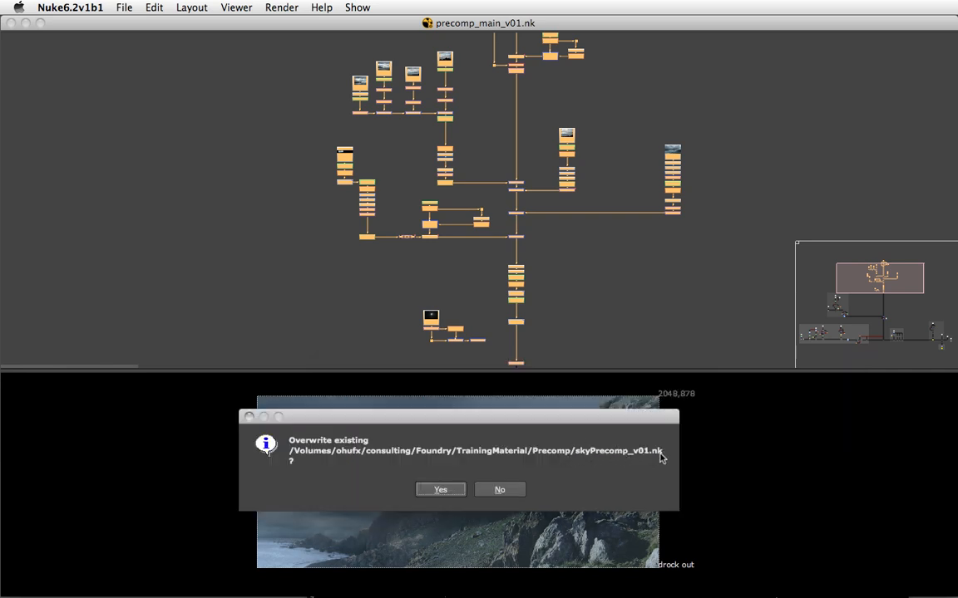
pyautogui.moveTo(486, 423)
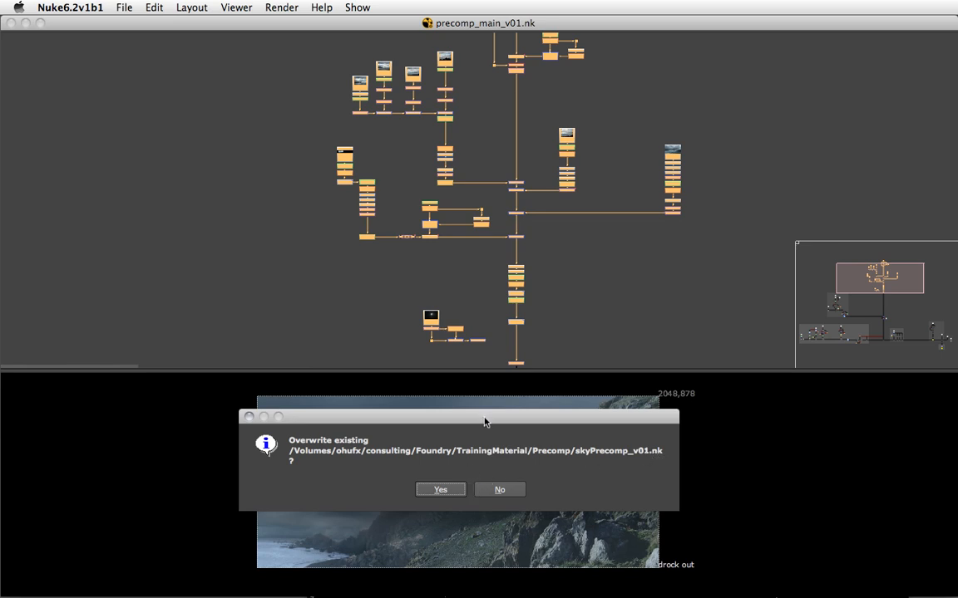
# - Overwrite skyPrecomp_v01.nk and keep Crop24 as the precomp's output
pyautogui.click(440, 489)
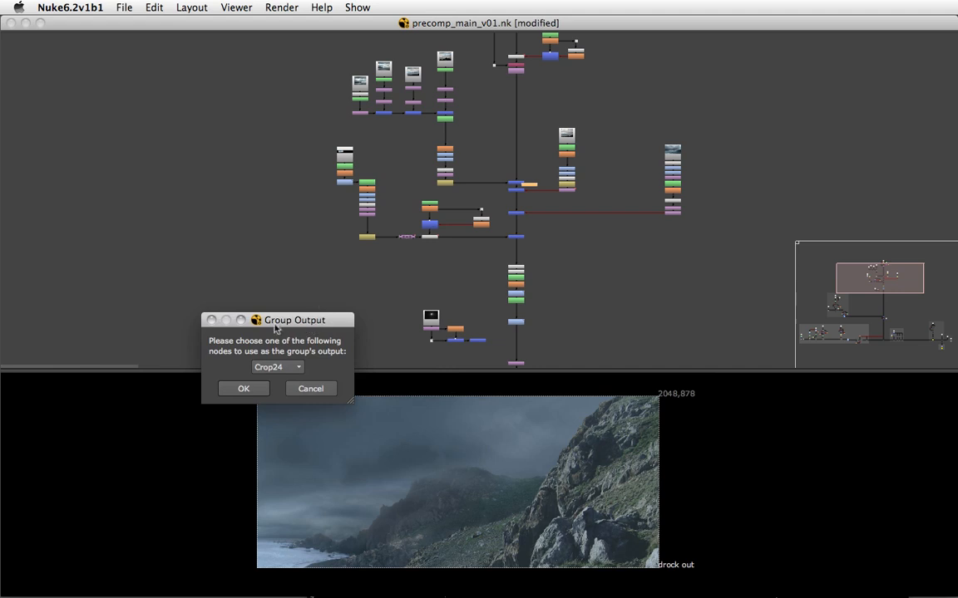
pyautogui.moveTo(525, 375)
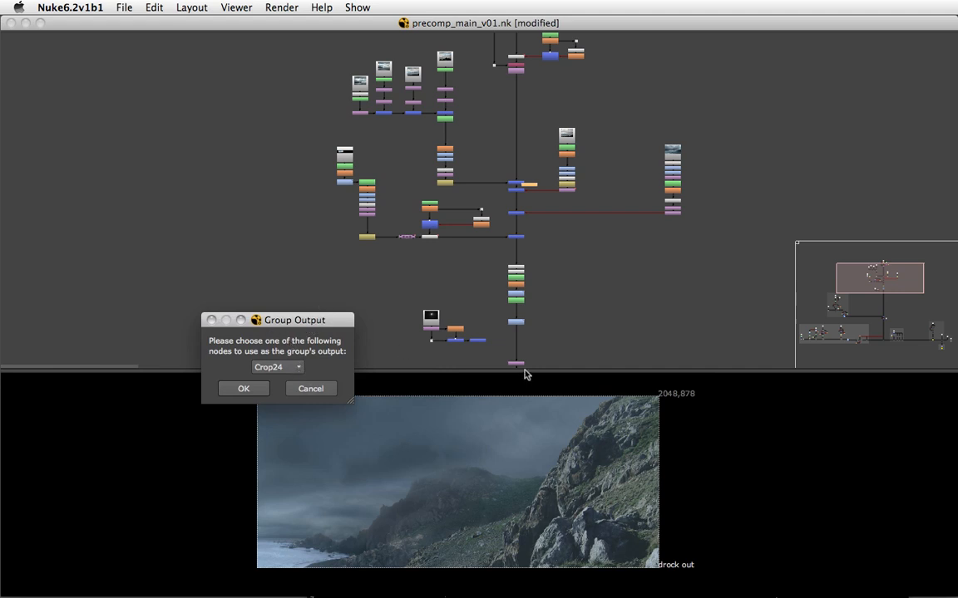
pyautogui.moveTo(296, 367)
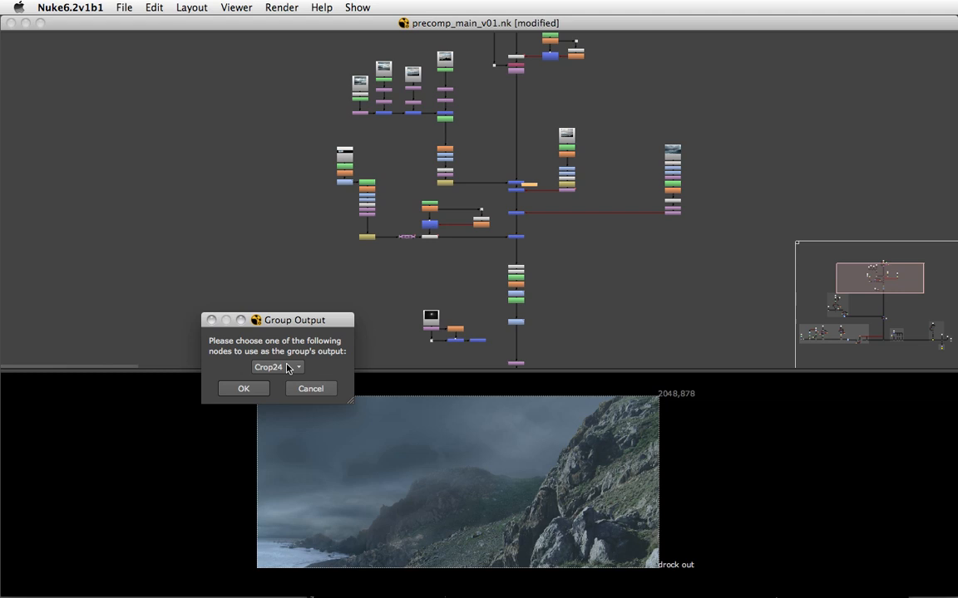
pyautogui.moveTo(253, 392)
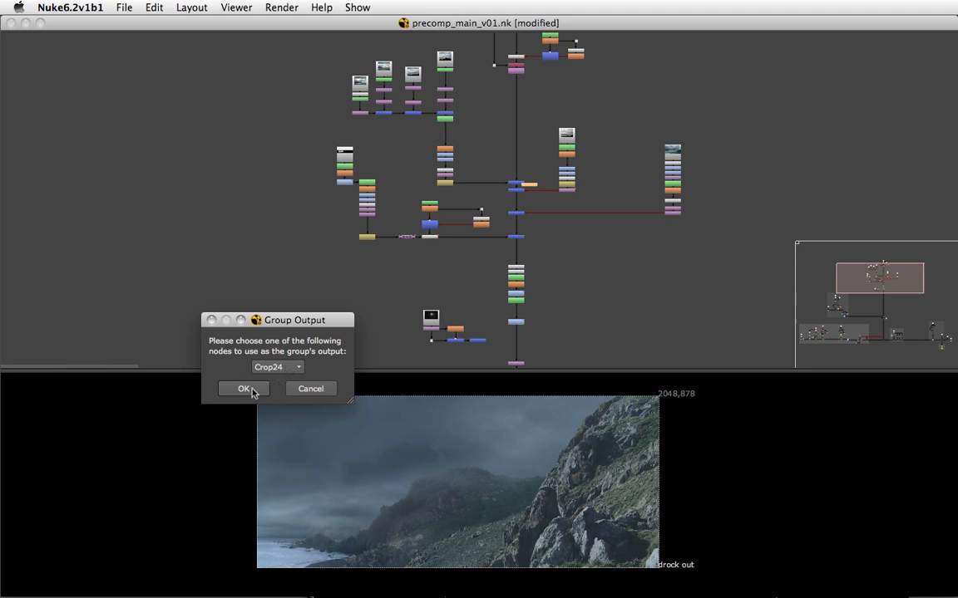
pyautogui.click(244, 389)
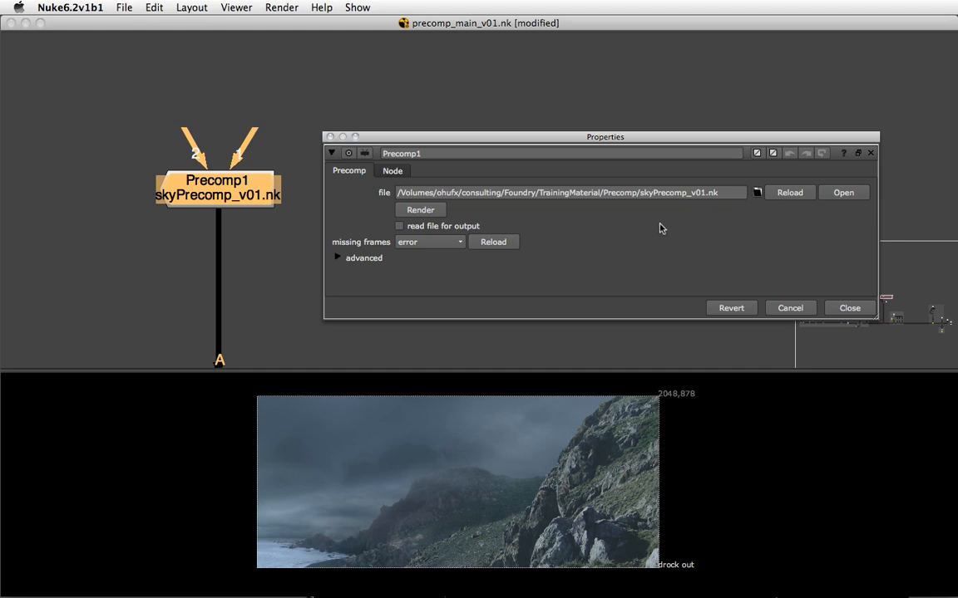
pyautogui.moveTo(836, 202)
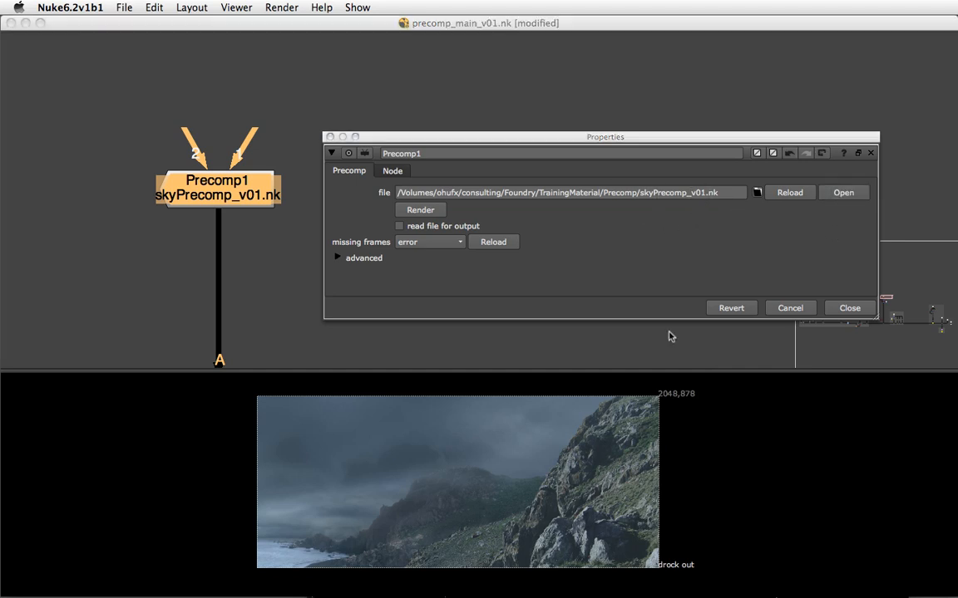
# - Open the skyPrecomp_v01.nk script from Precomp1's properties
pyautogui.click(843, 192)
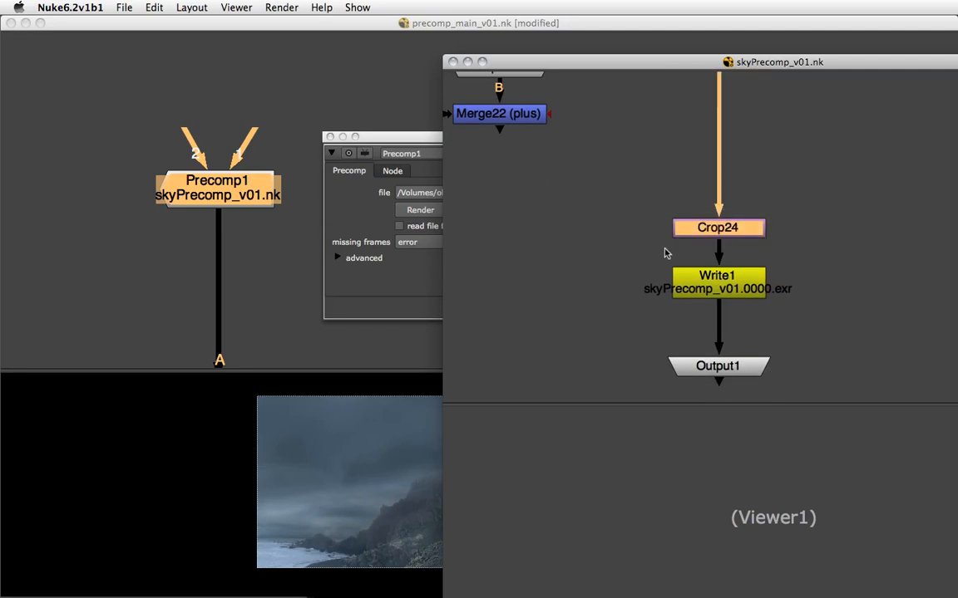
pyautogui.moveTo(732, 308)
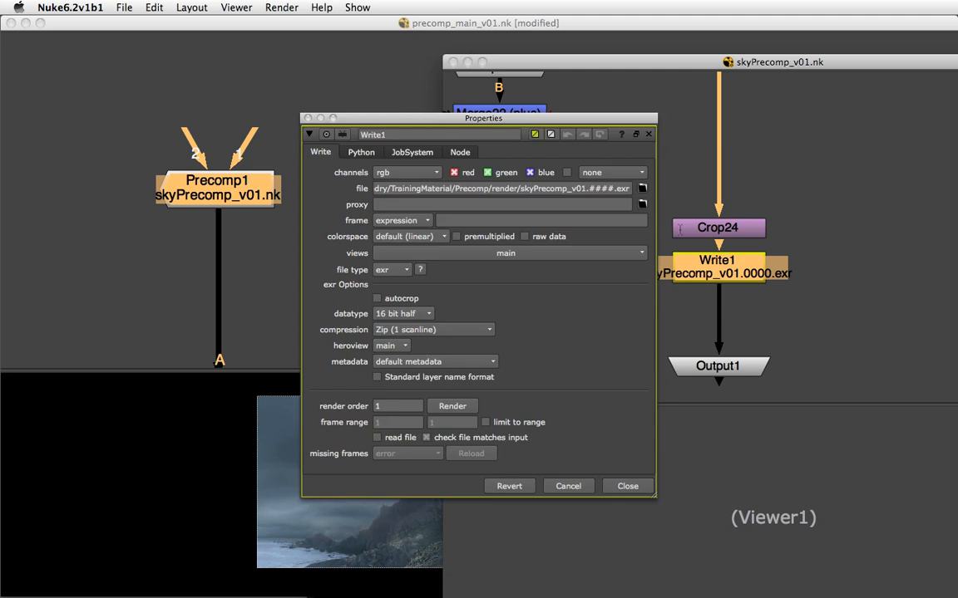
# - Open Write1's settings to confirm its rgb EXR render path
pyautogui.doubleClick(553, 188)
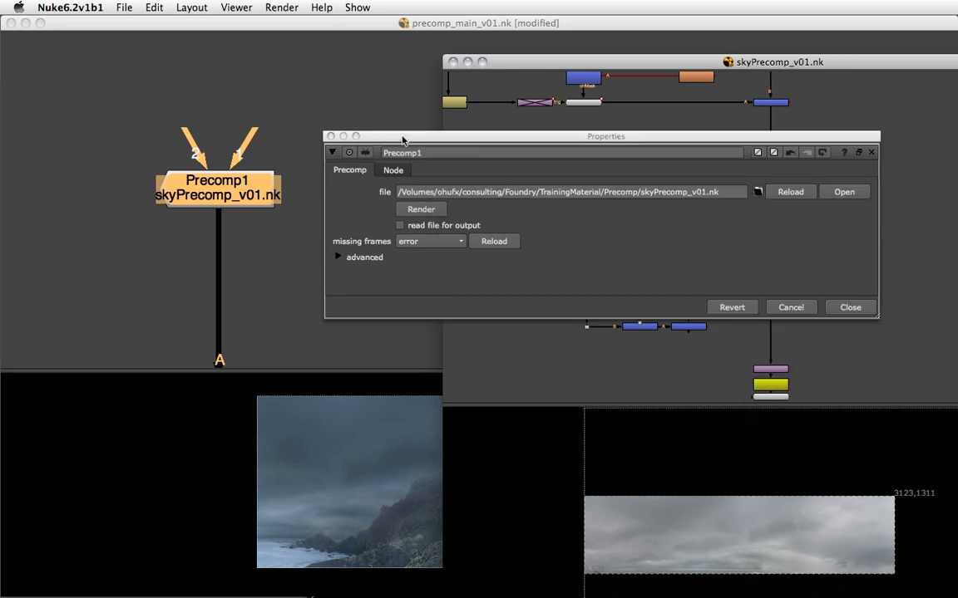
# - Close the sky precomp window, reload Precomp1, and reopen skyPrecomp_v01.nk
pyautogui.click(493, 241)
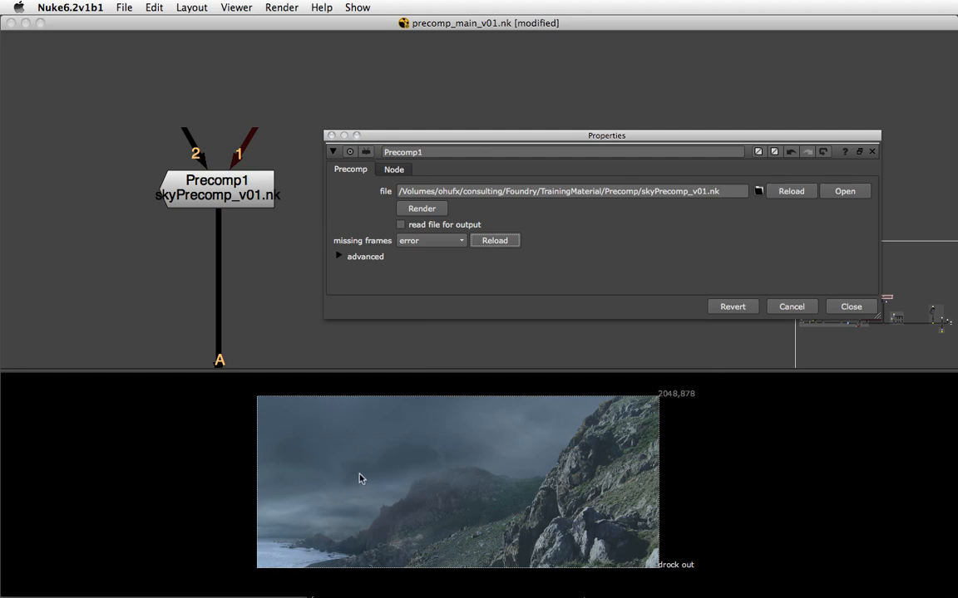
pyautogui.moveTo(369, 489)
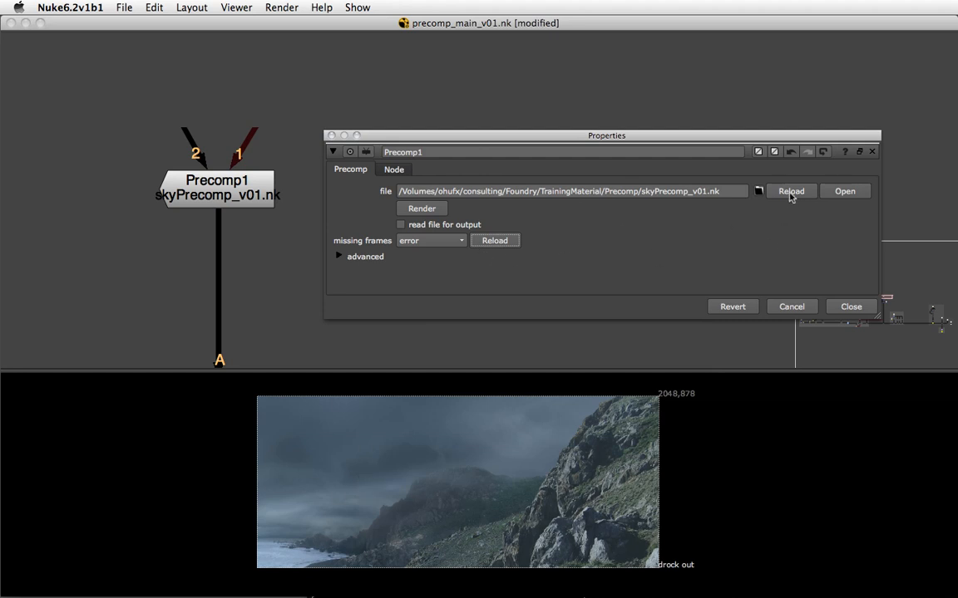
pyautogui.click(790, 191)
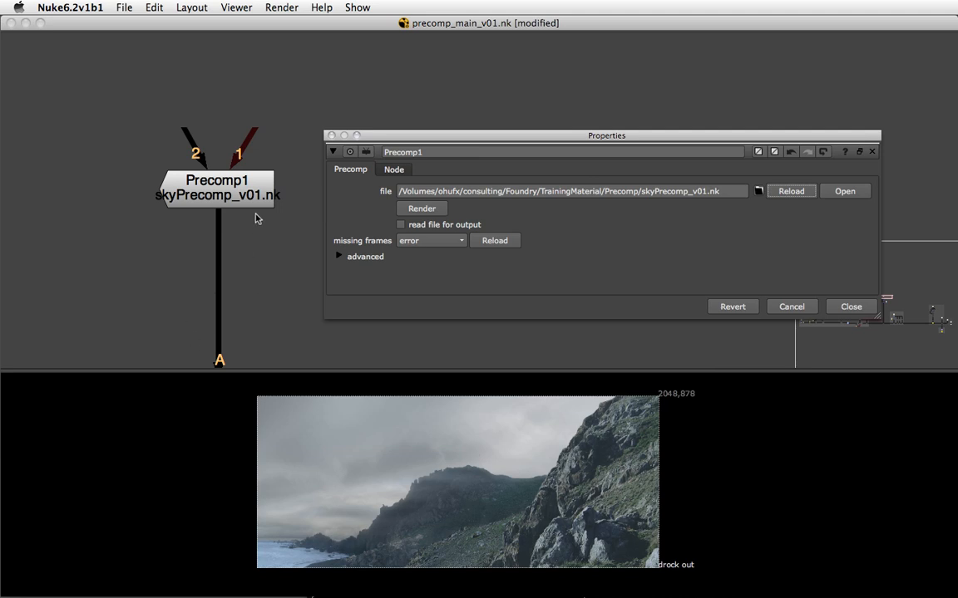
pyautogui.click(217, 187)
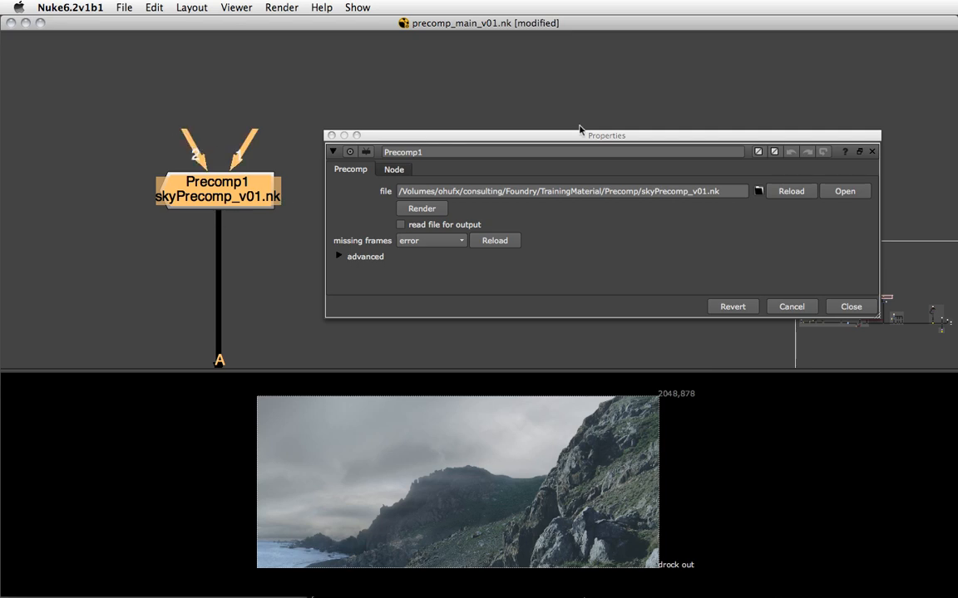
pyautogui.moveTo(679, 145)
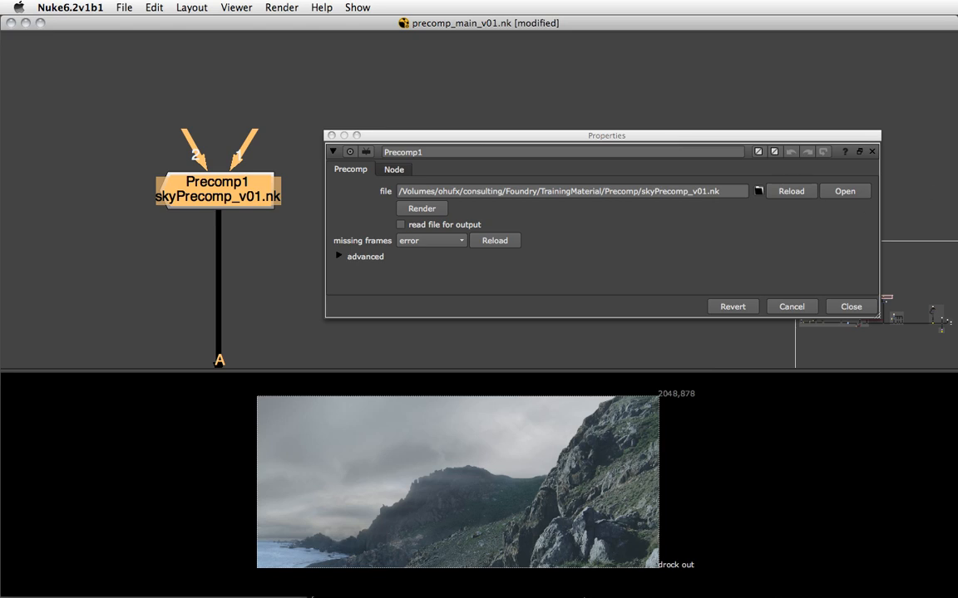
pyautogui.click(843, 192)
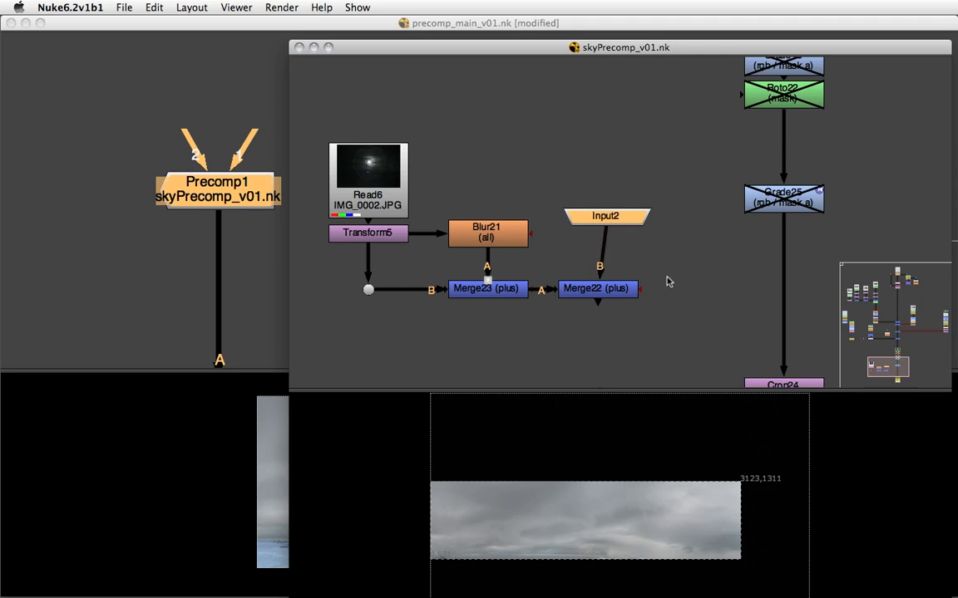
pyautogui.moveTo(631, 257)
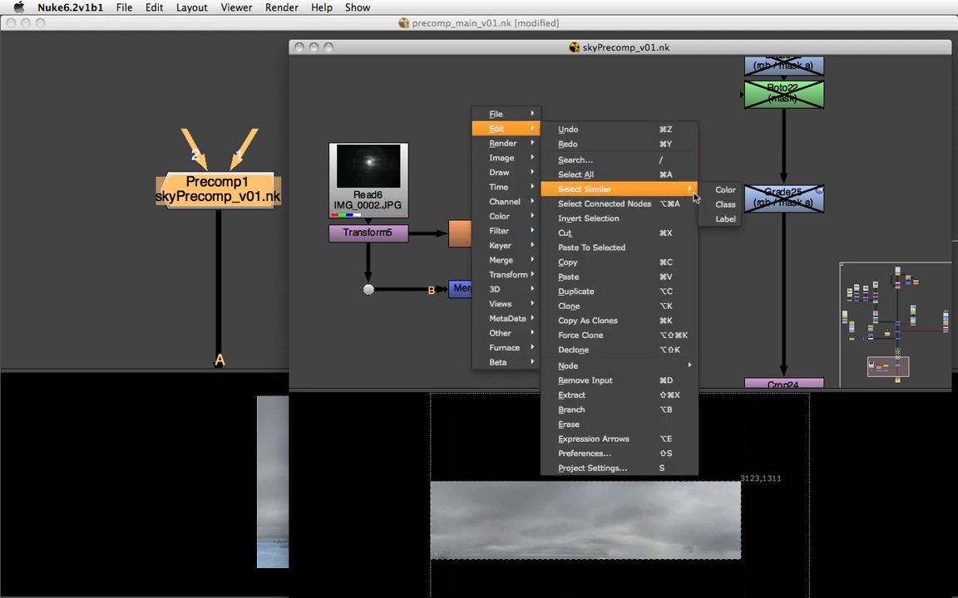
pyautogui.moveTo(687, 192)
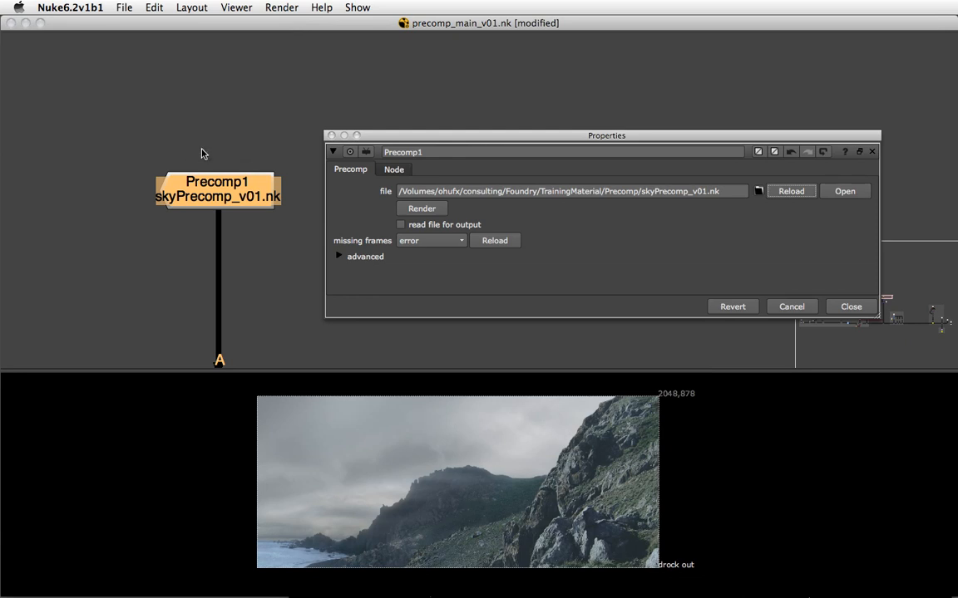
# - Bring the sky precomp script back up to wire the moon into Merge22
pyautogui.click(844, 191)
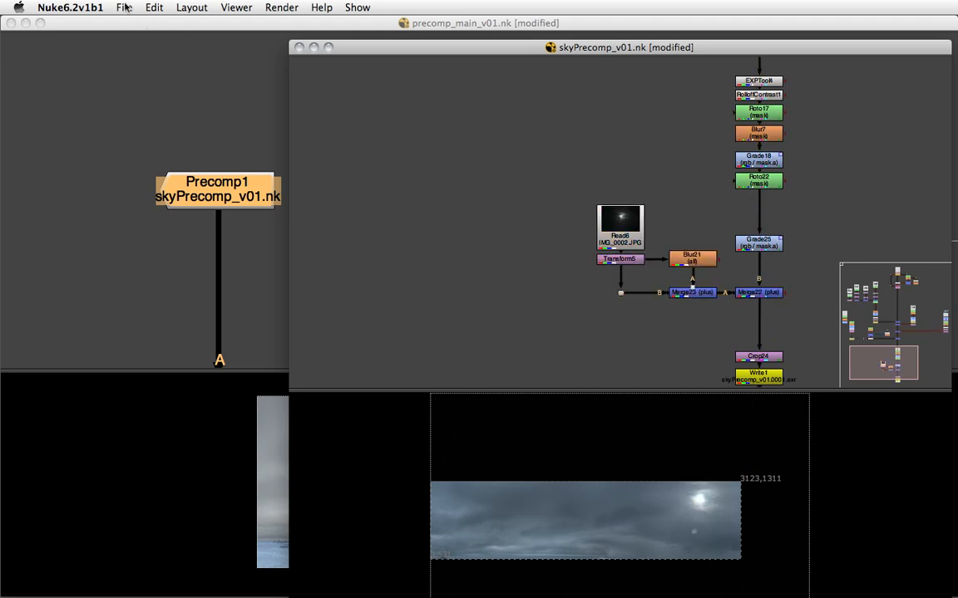
pyautogui.click(124, 8)
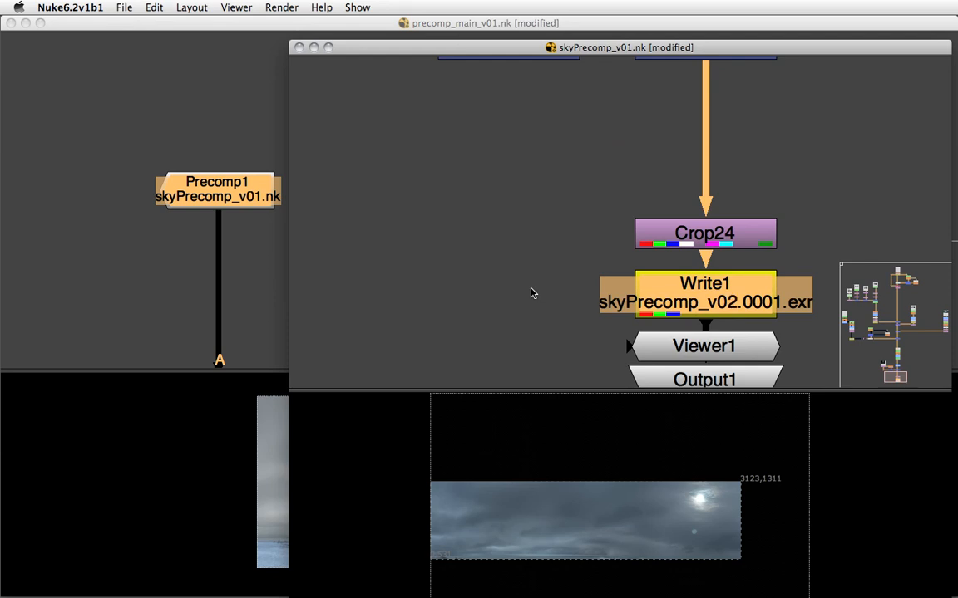
# - Version up Write1's filename and save the script as skyPrecomp_v02.nk
pyautogui.click(154, 7)
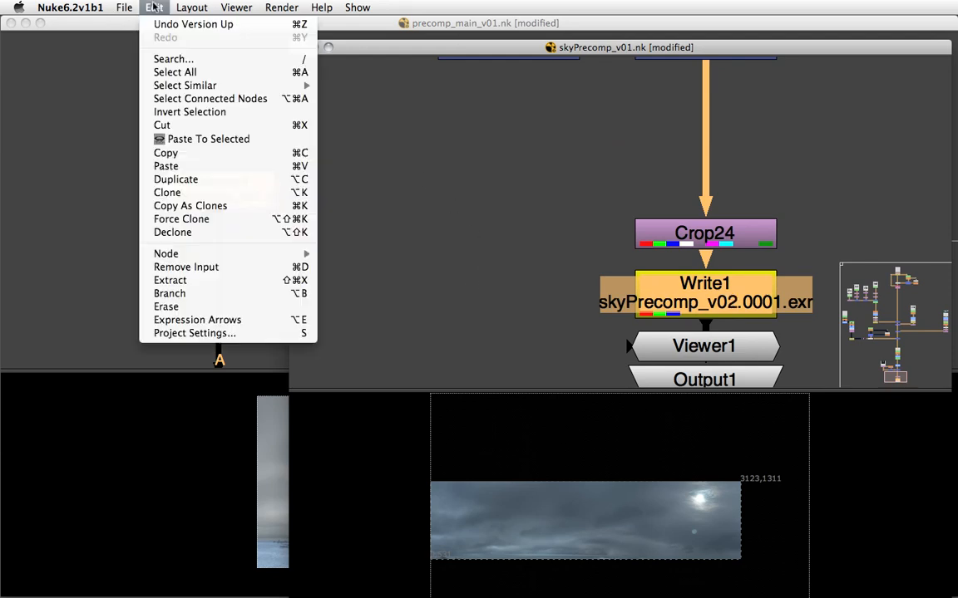
pyautogui.moveTo(189, 205)
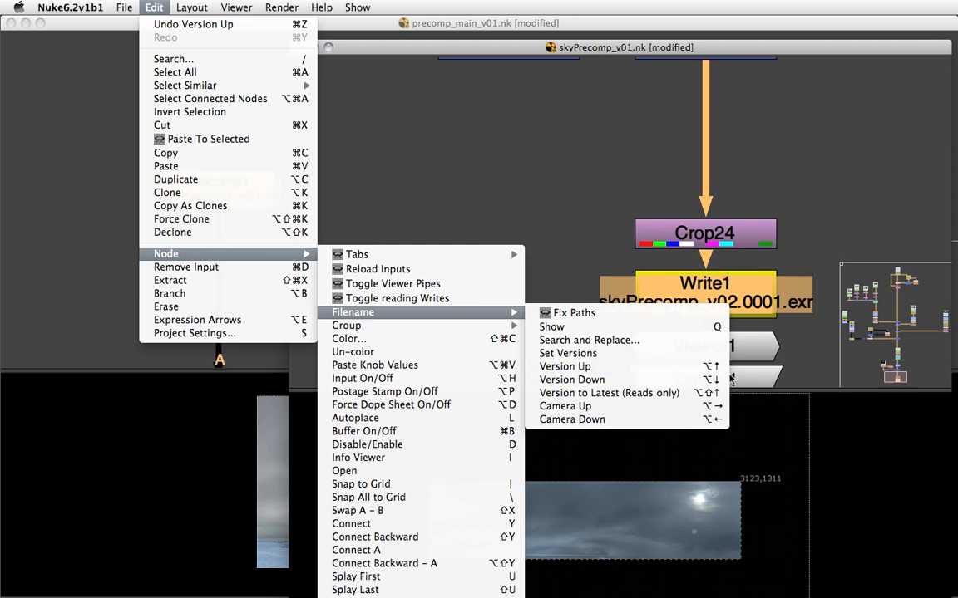
pyautogui.moveTo(565, 366)
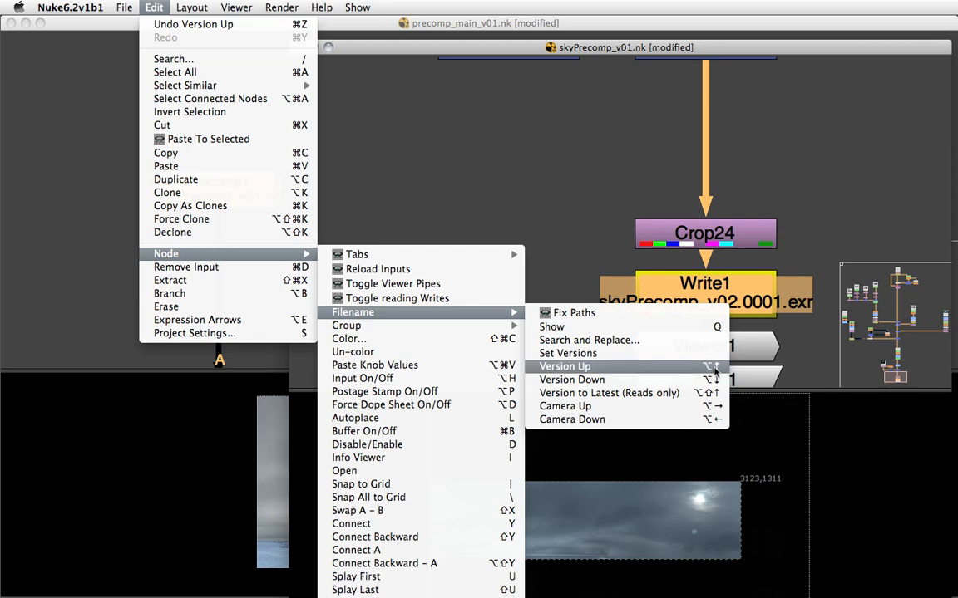
pyautogui.click(564, 366)
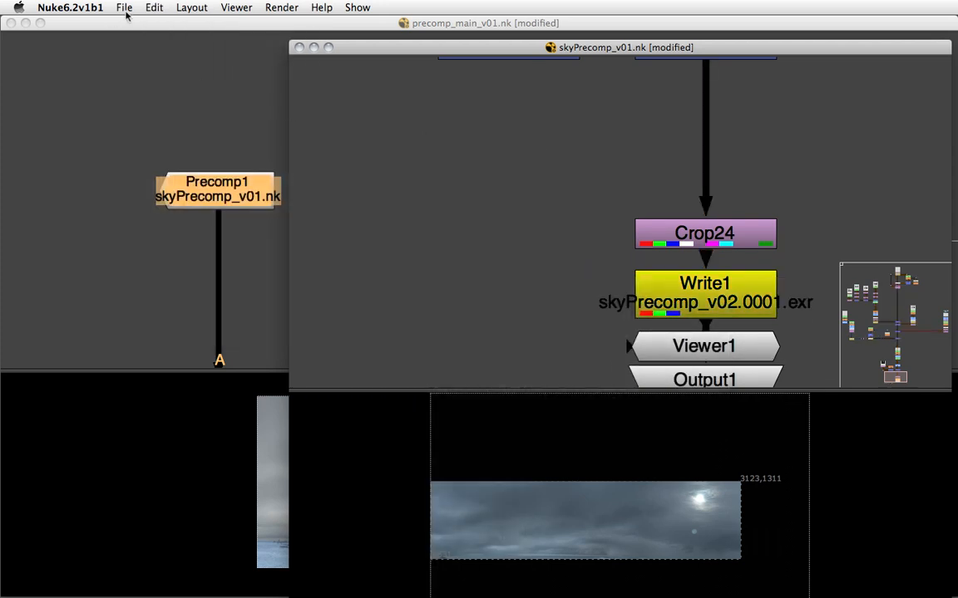
pyautogui.click(124, 8)
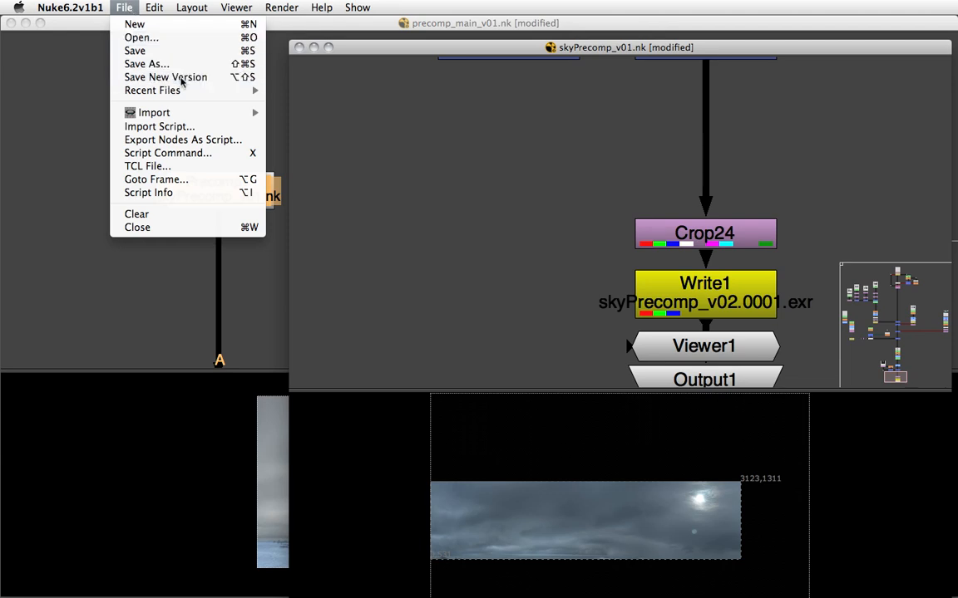
pyautogui.click(166, 77)
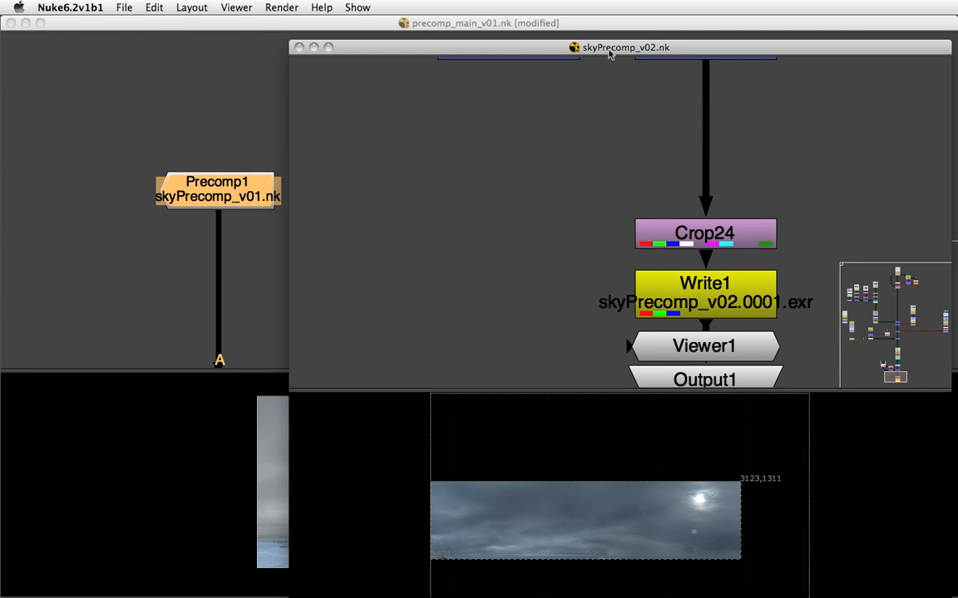
pyautogui.moveTo(629, 88)
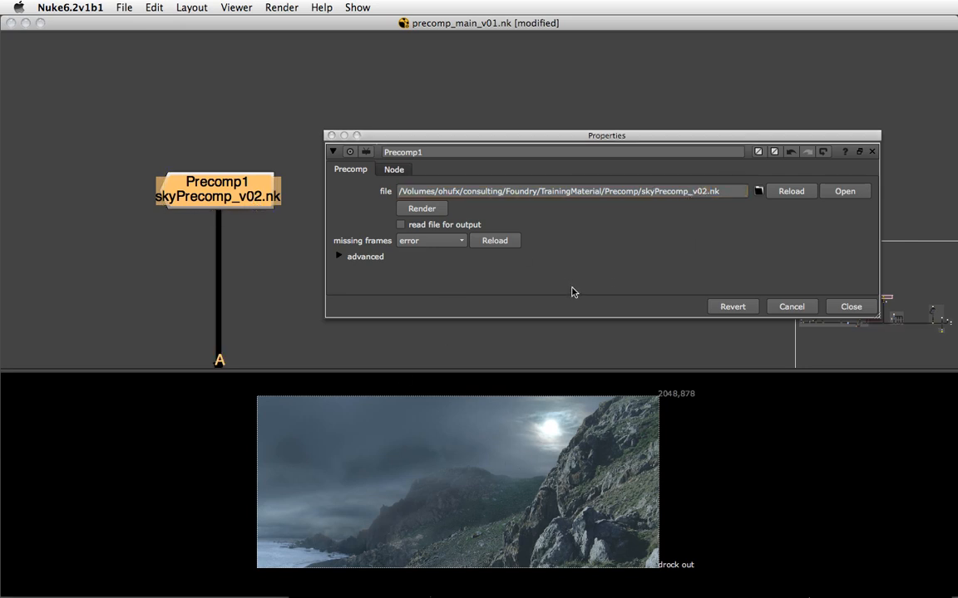
# - Point Precomp1 at skyPrecomp_v02.nk and show its properties
pyautogui.click(844, 191)
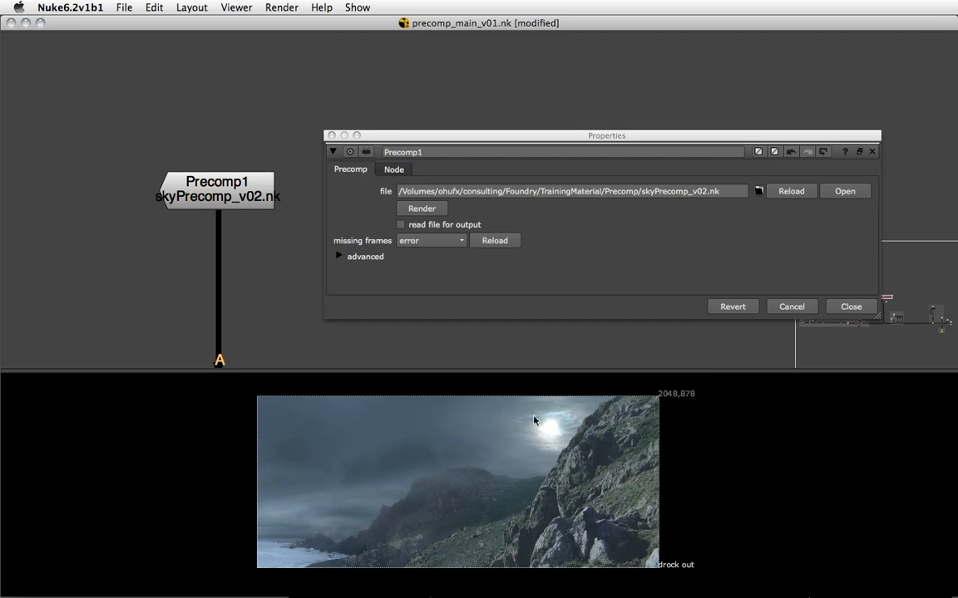
pyautogui.moveTo(561, 458)
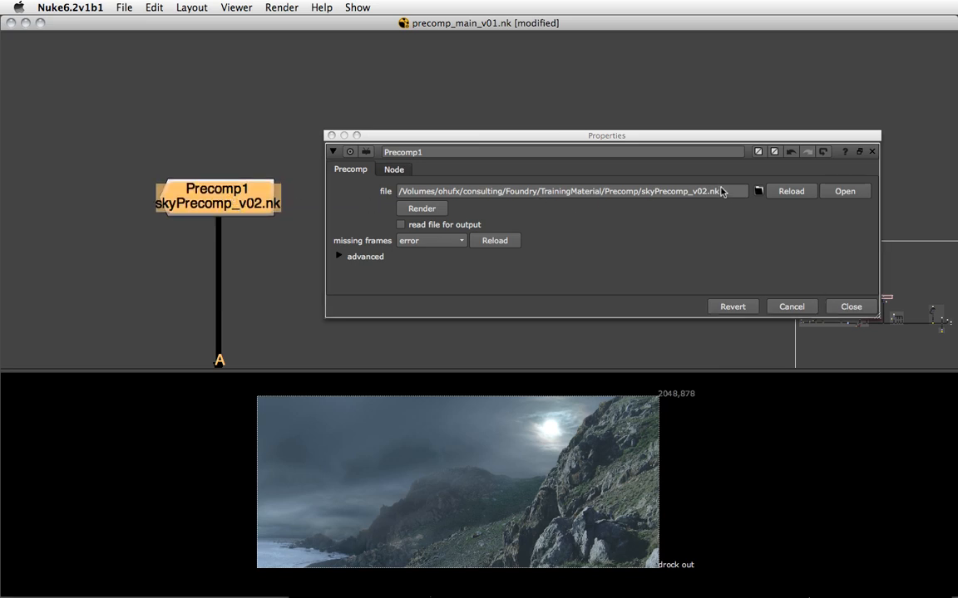
pyautogui.click(570, 191)
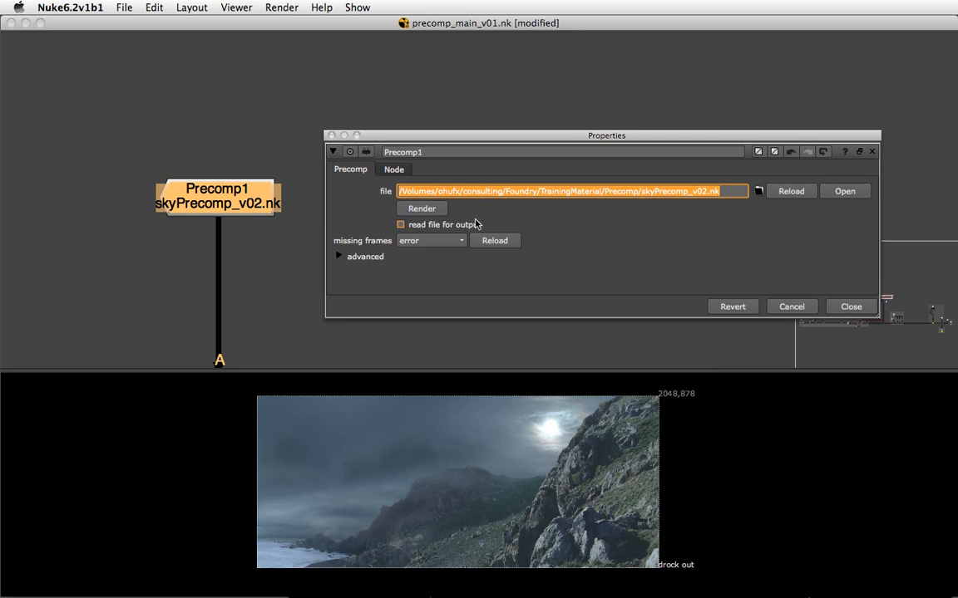
# - Render frame 1 and enable read file for output on Precomp1
pyautogui.click(421, 208)
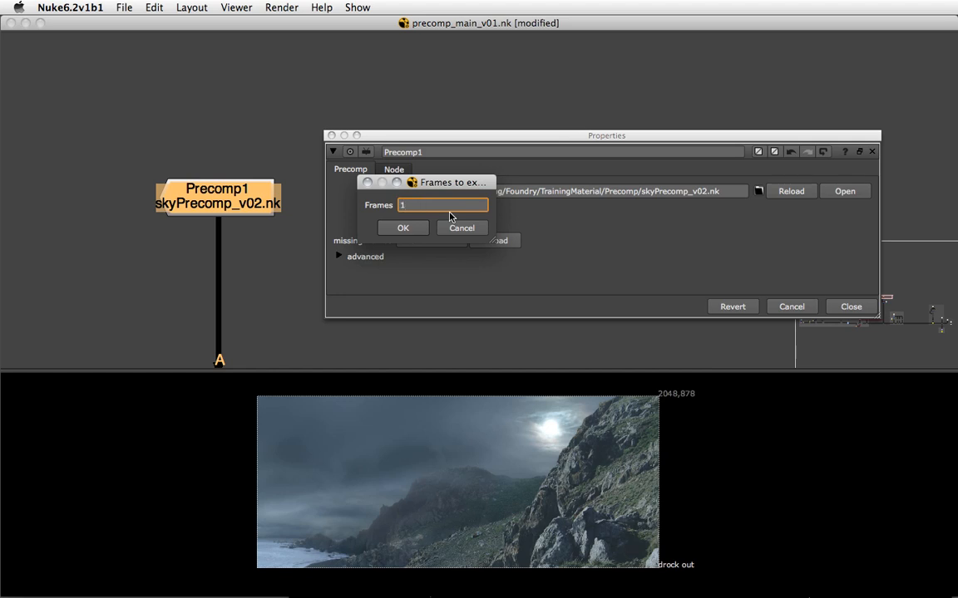
pyautogui.click(403, 227)
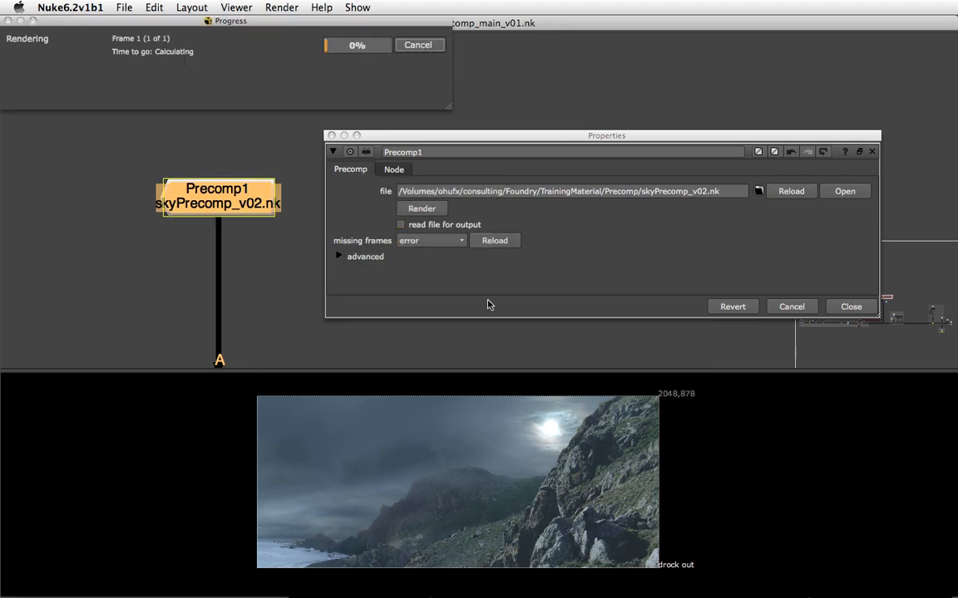
pyautogui.click(401, 224)
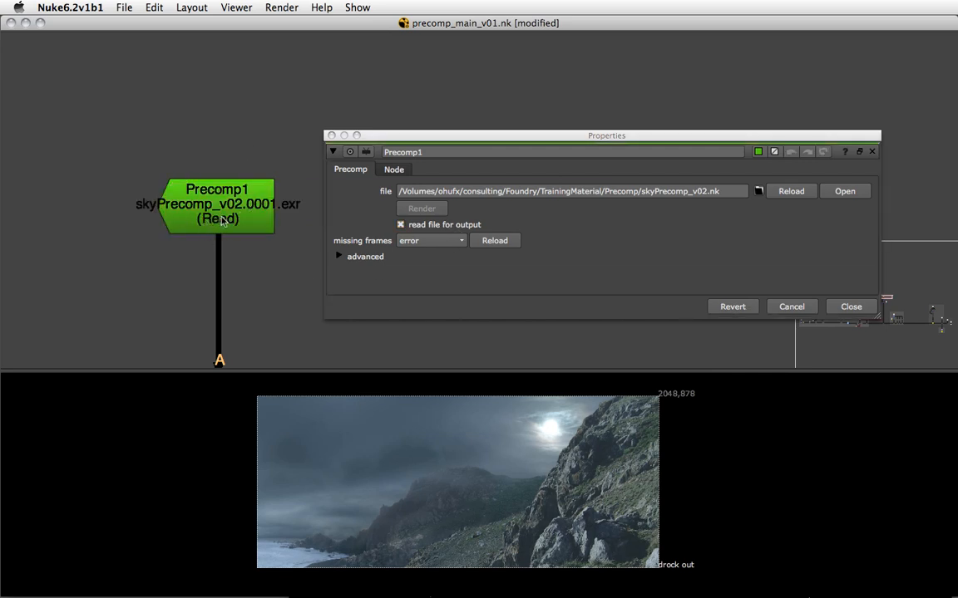
pyautogui.click(217, 205)
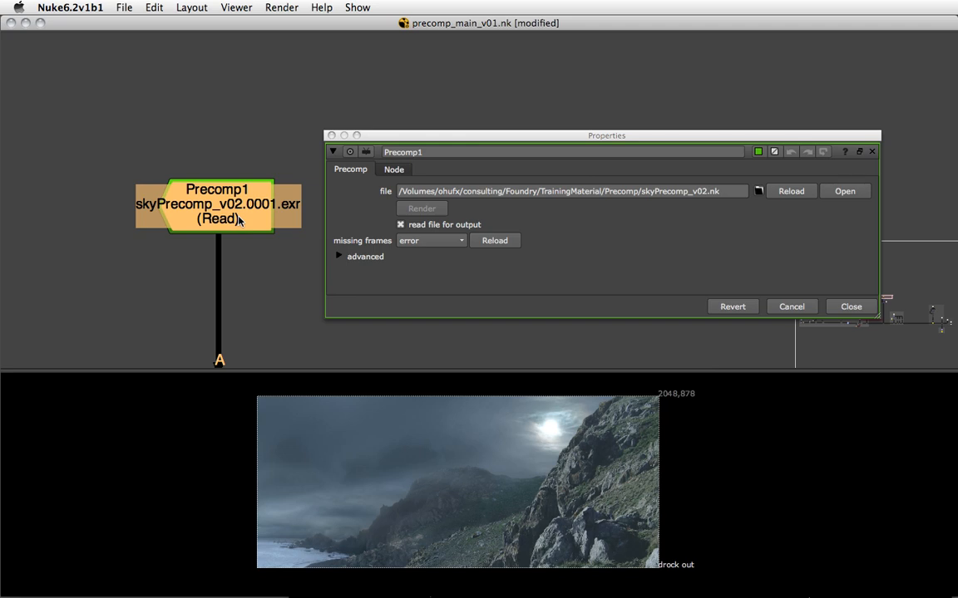
pyautogui.moveTo(463, 267)
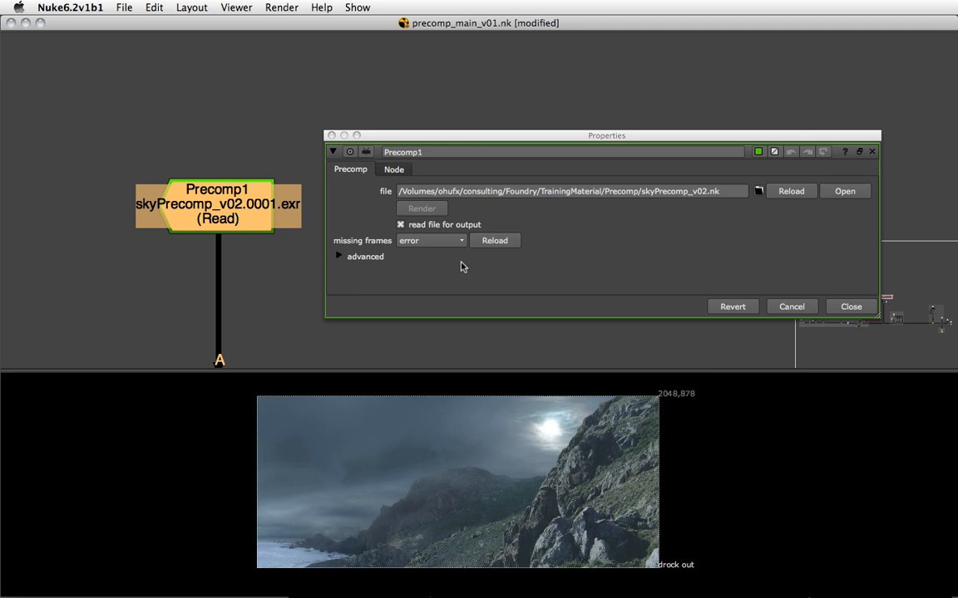
pyautogui.moveTo(454, 271)
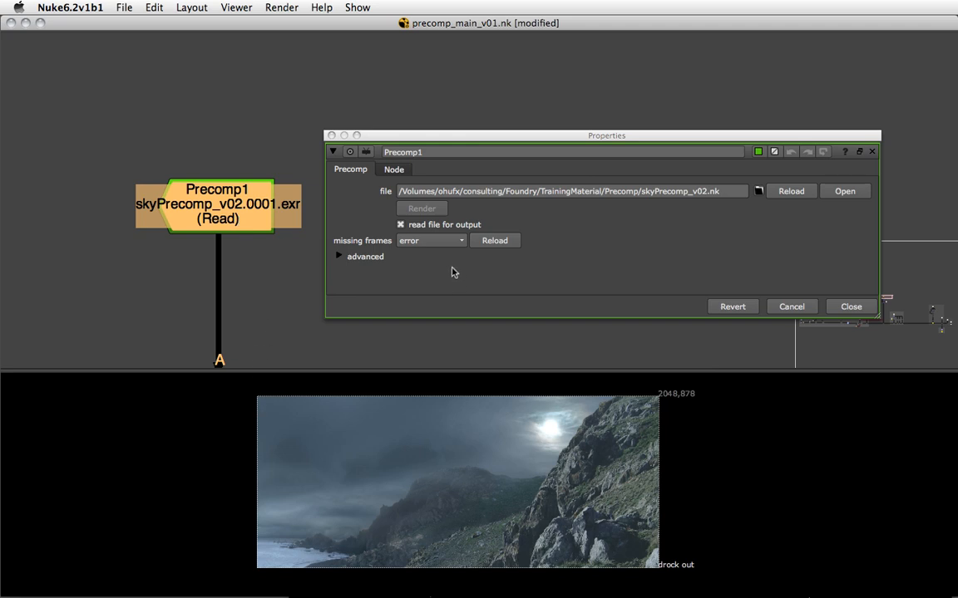
# - Open skyPrecomp_v02.nk from Precomp1's properties and add an Input node to it
pyautogui.click(844, 191)
pyautogui.write('Input')
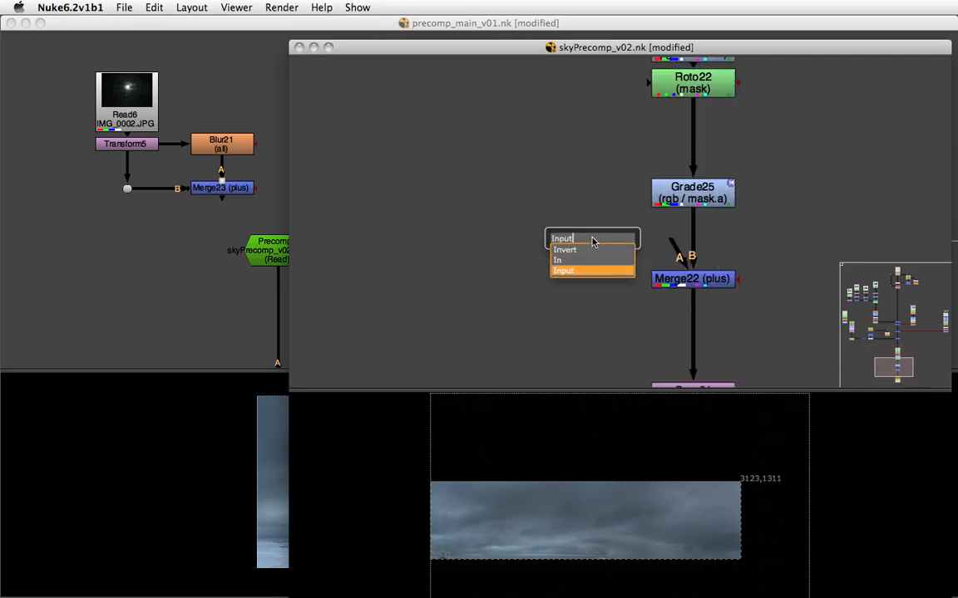
pyautogui.click(564, 270)
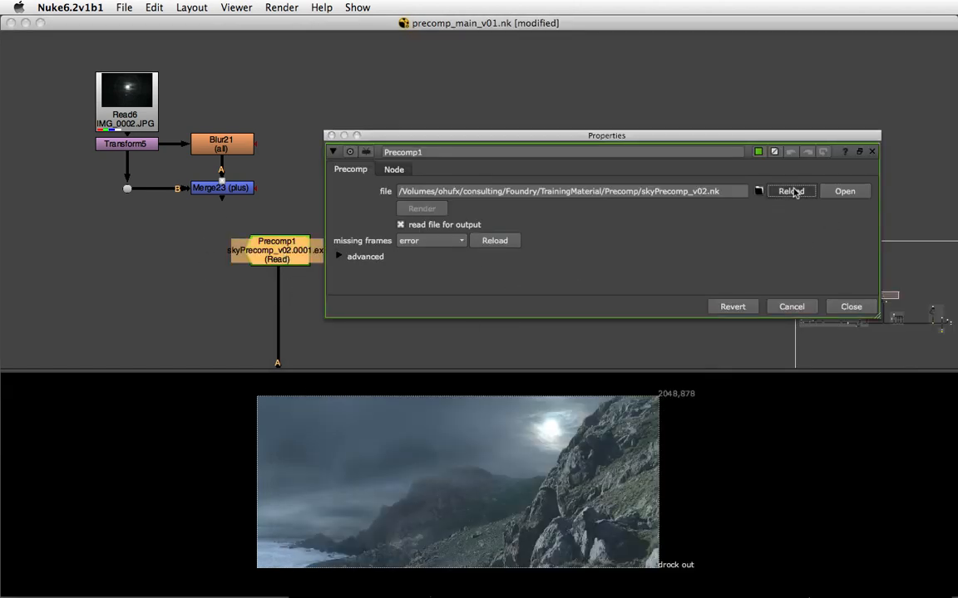
# - Reload Precomp1, dismiss the file mismatch error, and turn off read file for output
pyautogui.click(790, 191)
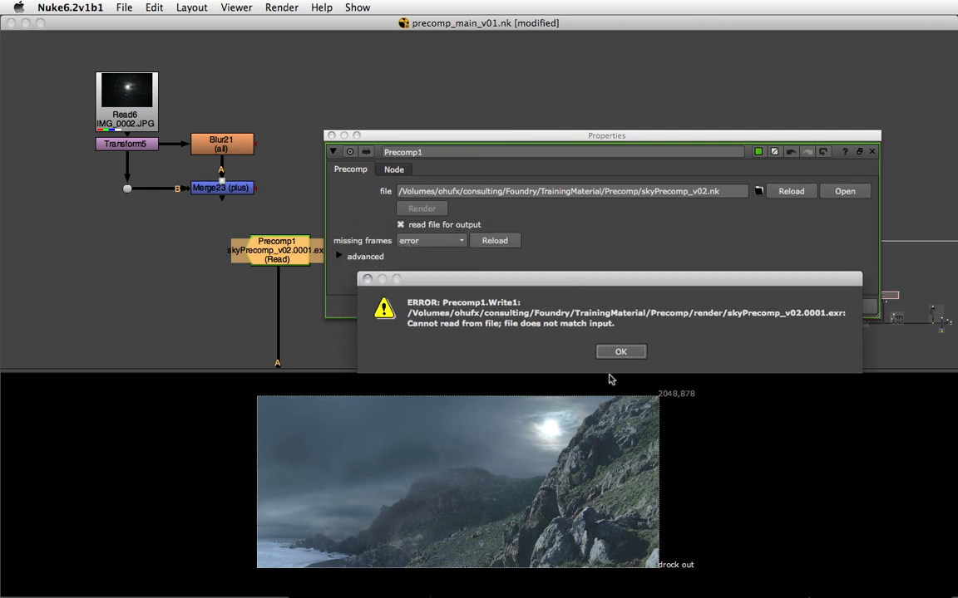
pyautogui.click(620, 351)
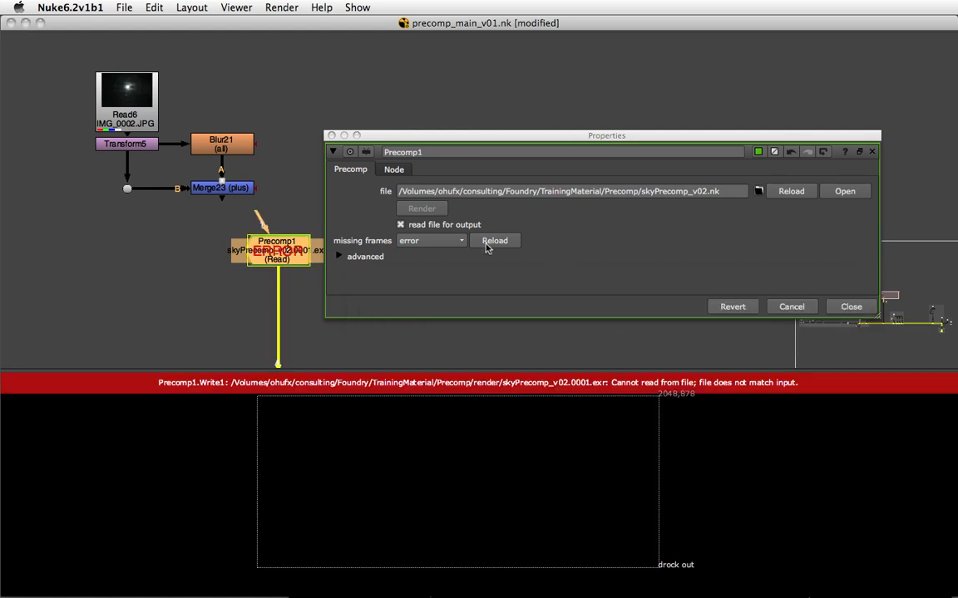
pyautogui.click(400, 225)
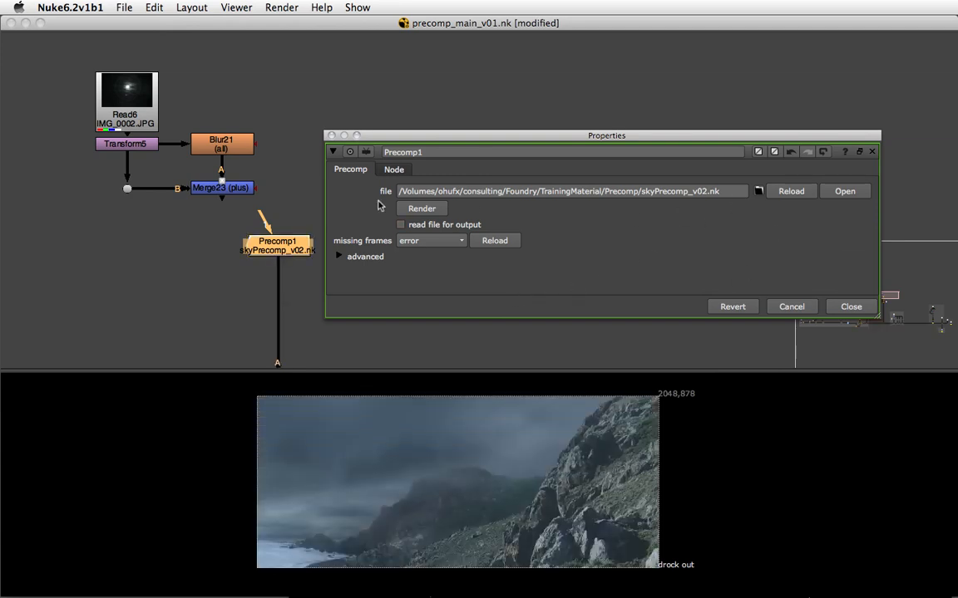
# - Pipe Merge23 into Precomp1's input and drag Transform5 to place the moon beside the cliff
pyautogui.moveTo(606, 135); pyautogui.dragTo(666, 44)
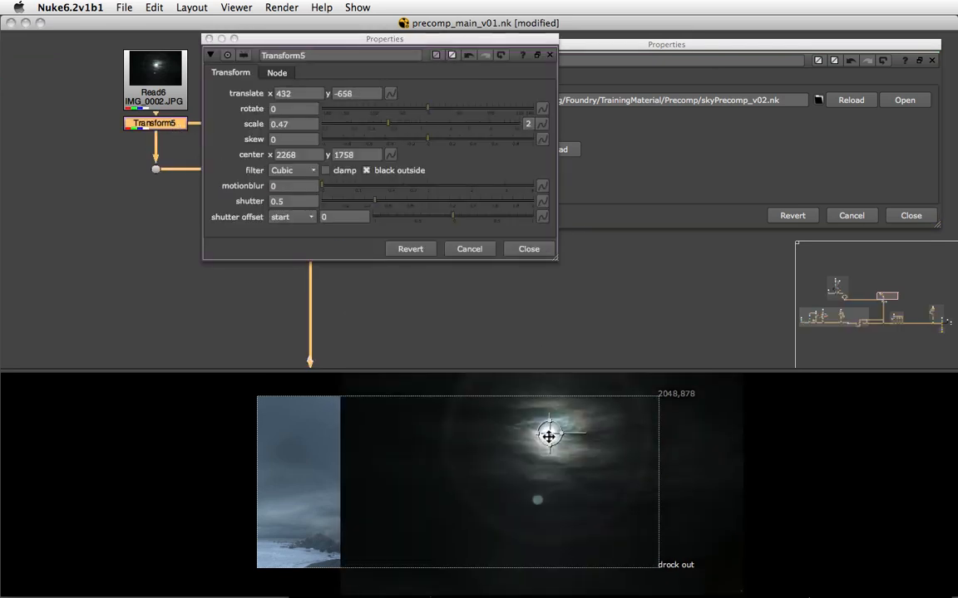
pyautogui.moveTo(548, 435); pyautogui.dragTo(522, 449)
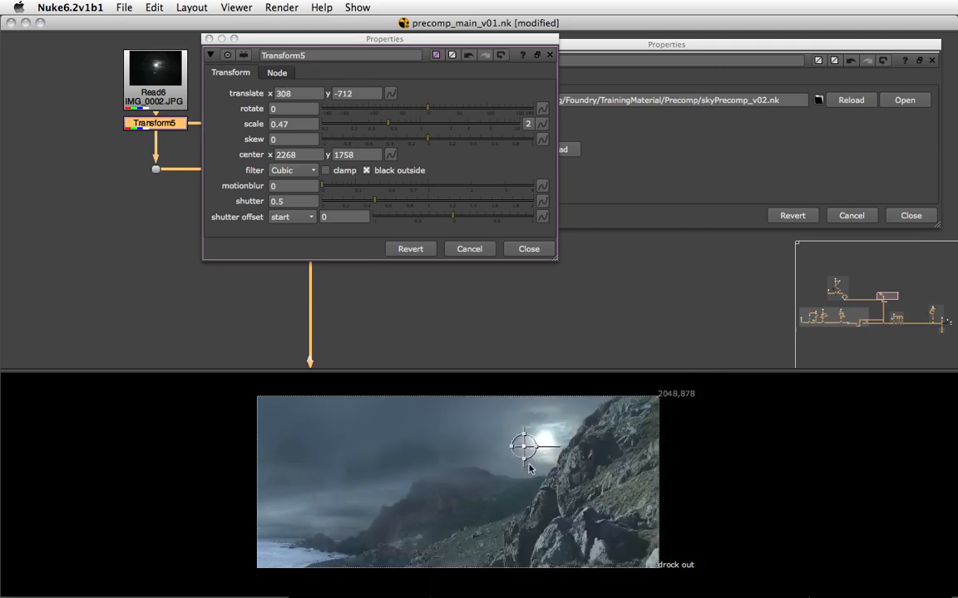
pyautogui.moveTo(522, 447); pyautogui.dragTo(536, 449)
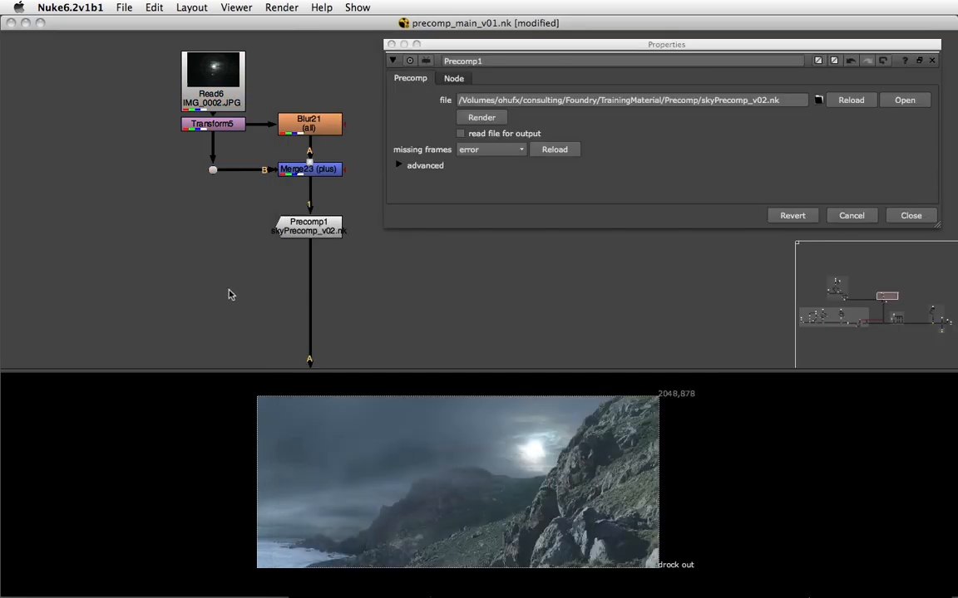
pyautogui.click(910, 215)
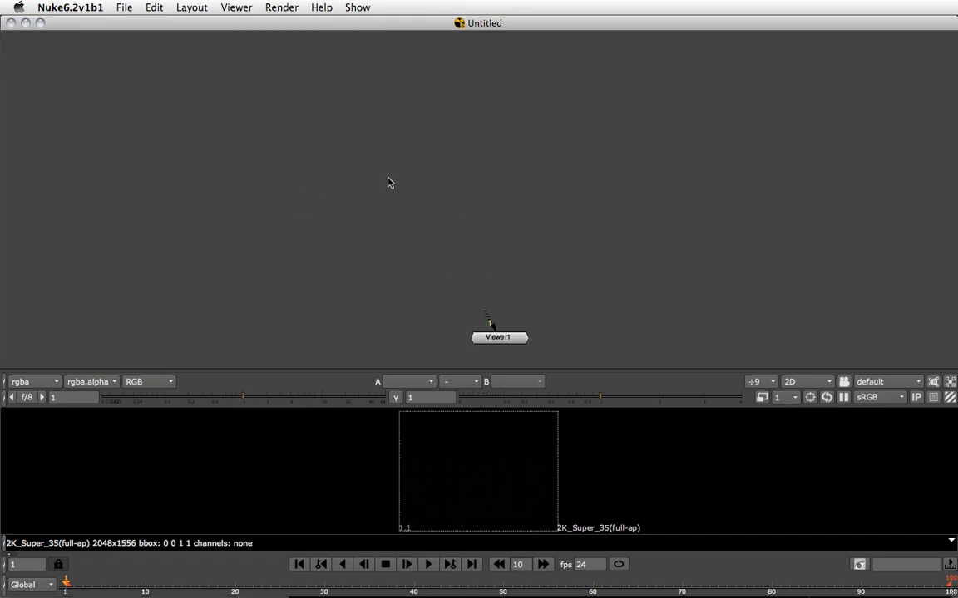
# - Create a Precomp node loading skyPrecomp_v02.nk from the Precomp folder and position it in the graph
pyautogui.write('pre')
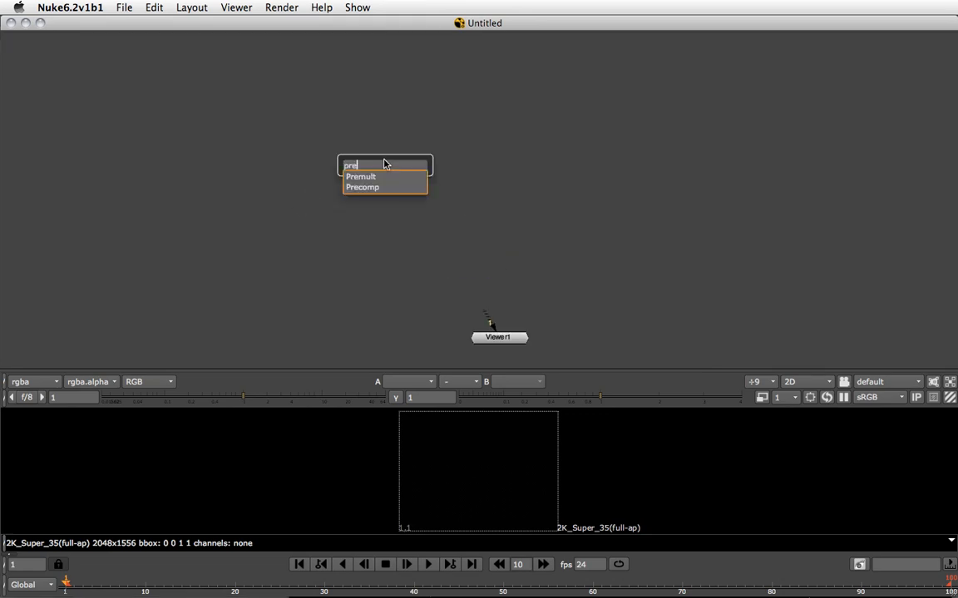
pyautogui.click(362, 187)
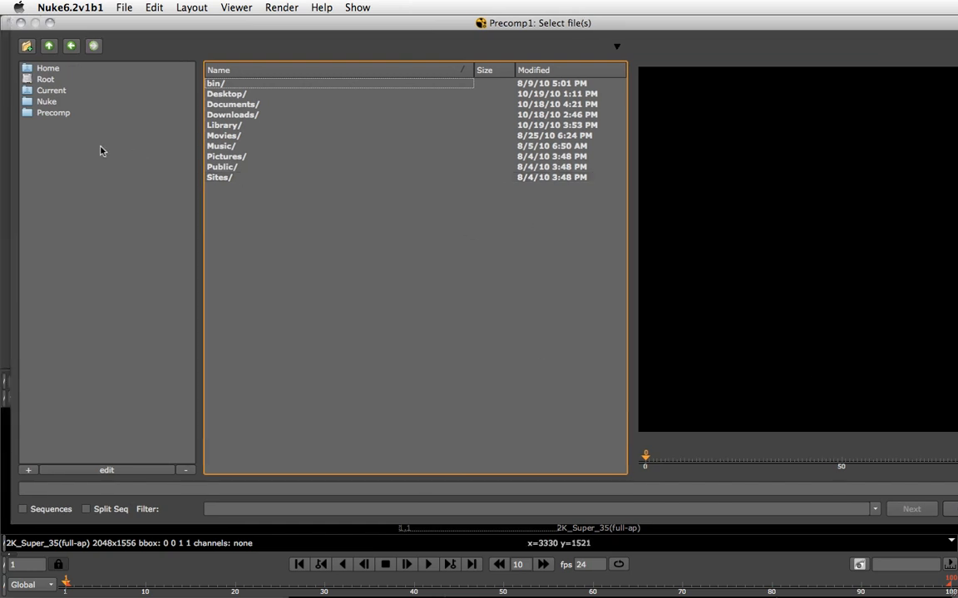
pyautogui.click(53, 112)
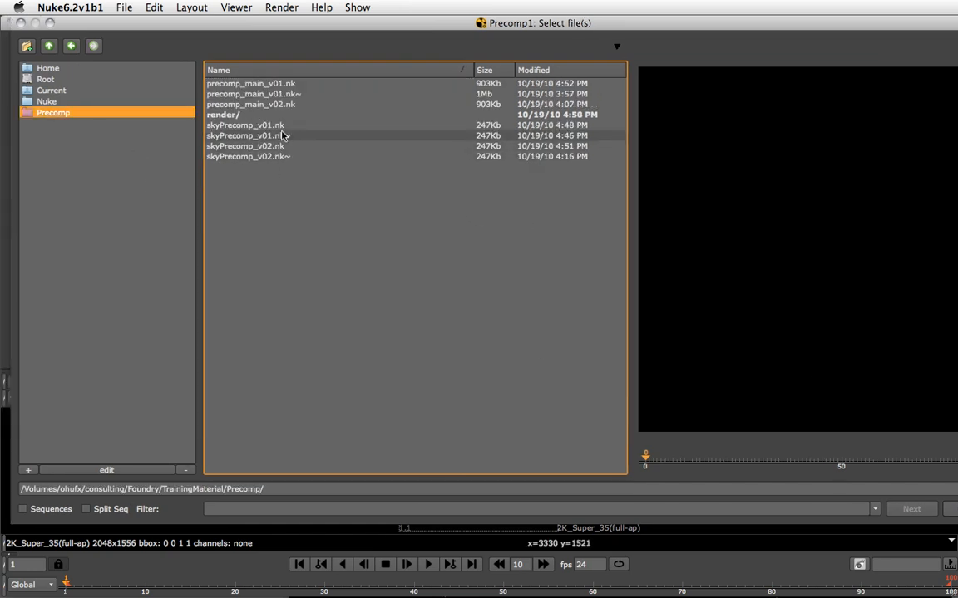
pyautogui.click(245, 146)
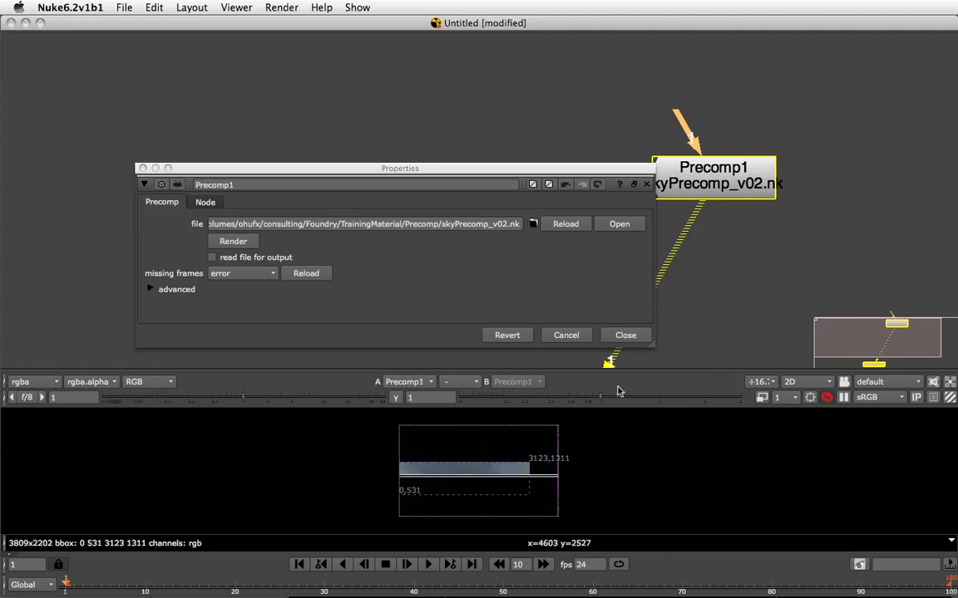
pyautogui.click(624, 335)
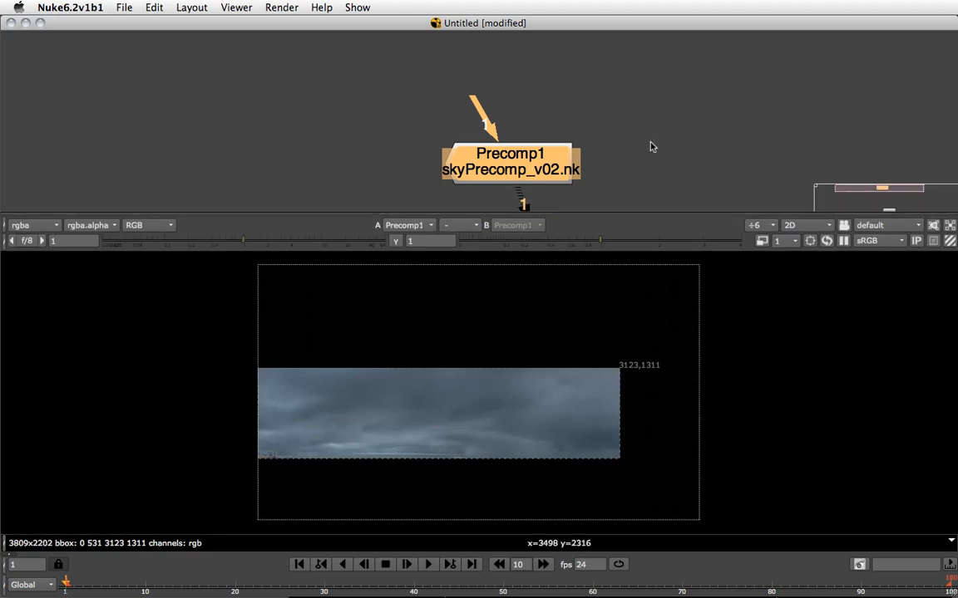
pyautogui.moveTo(509, 161); pyautogui.dragTo(586, 107)
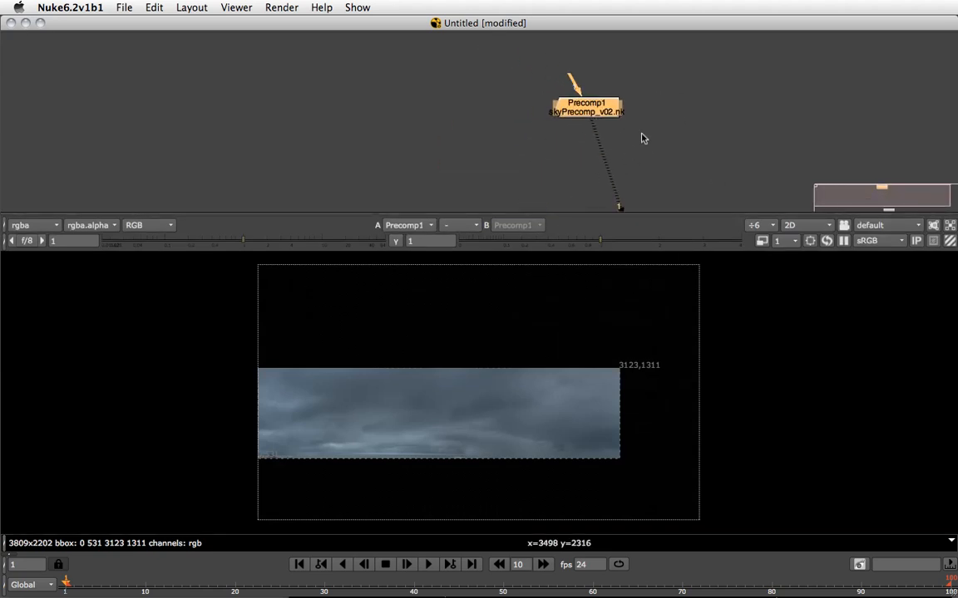